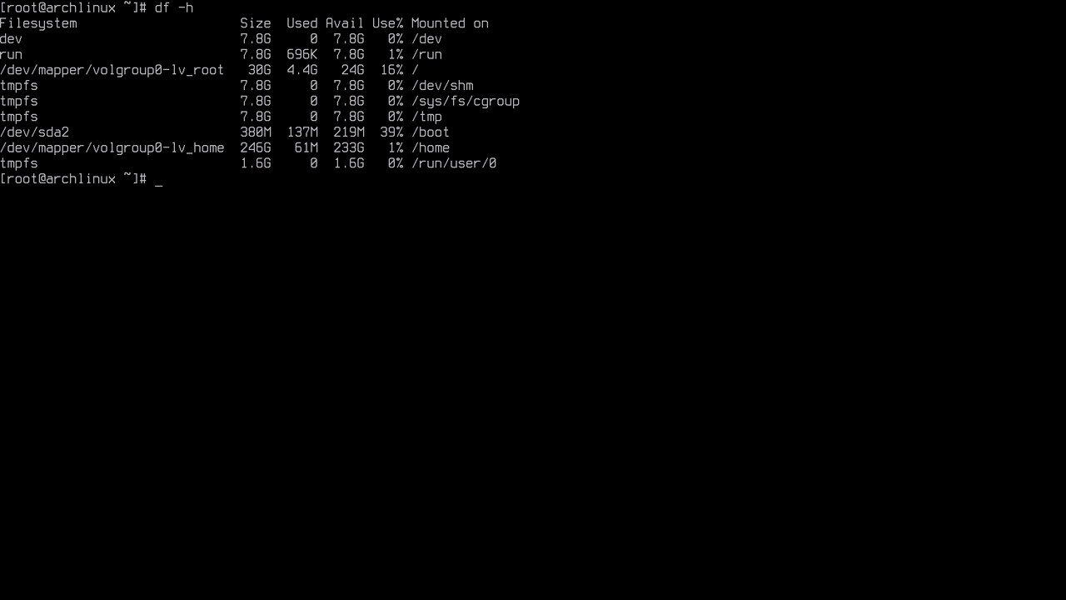
Step: Sign in to Linode Cloud Manager and dismiss the welcome dialog to reach the dashboard
type("clear")
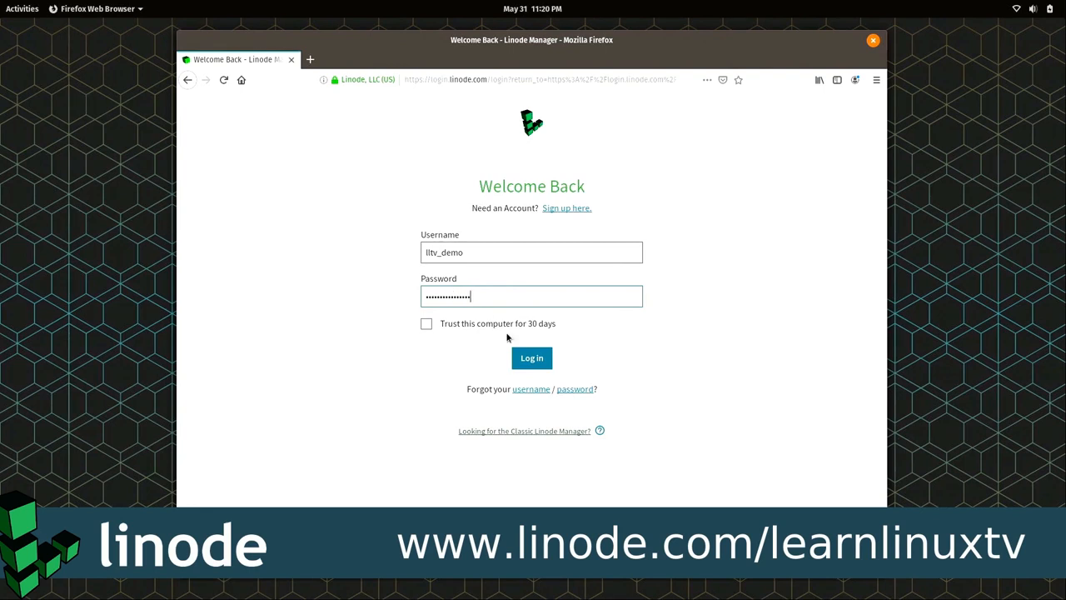
left_click(531, 356)
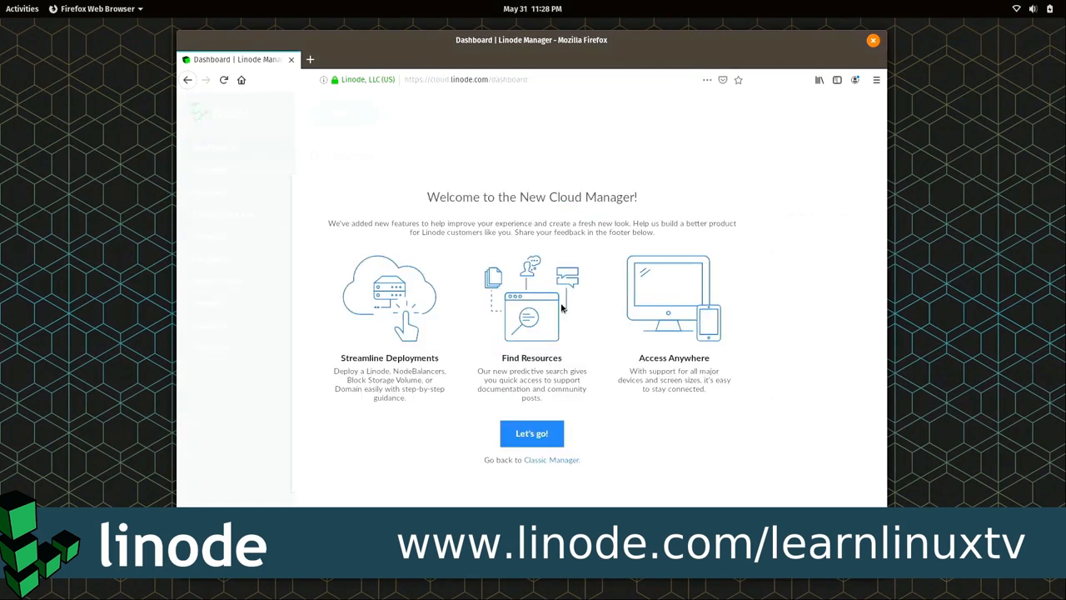
left_click(531, 434)
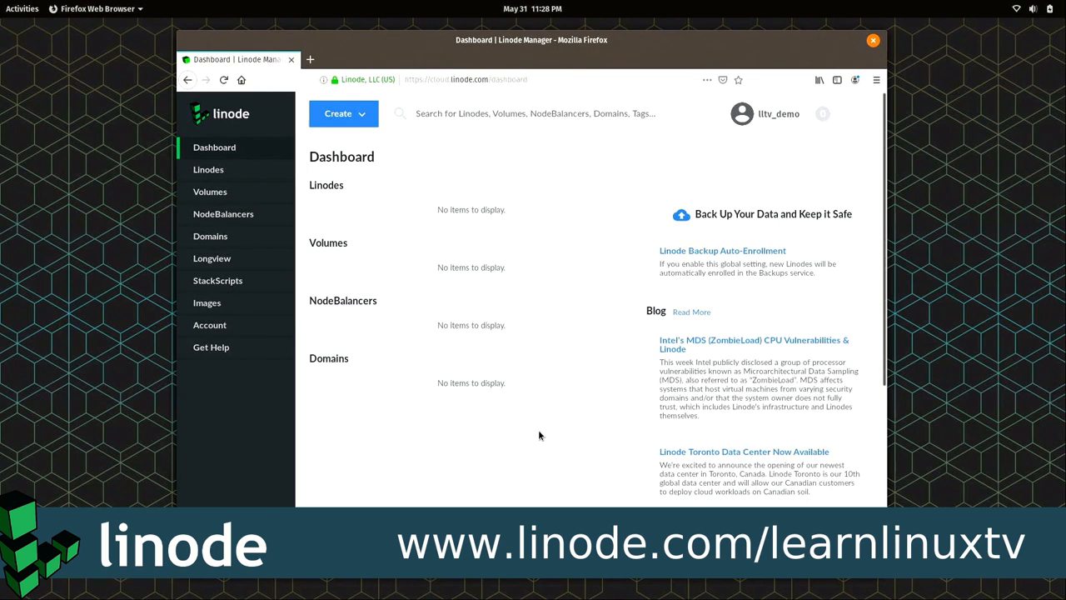
mouse_move(410, 182)
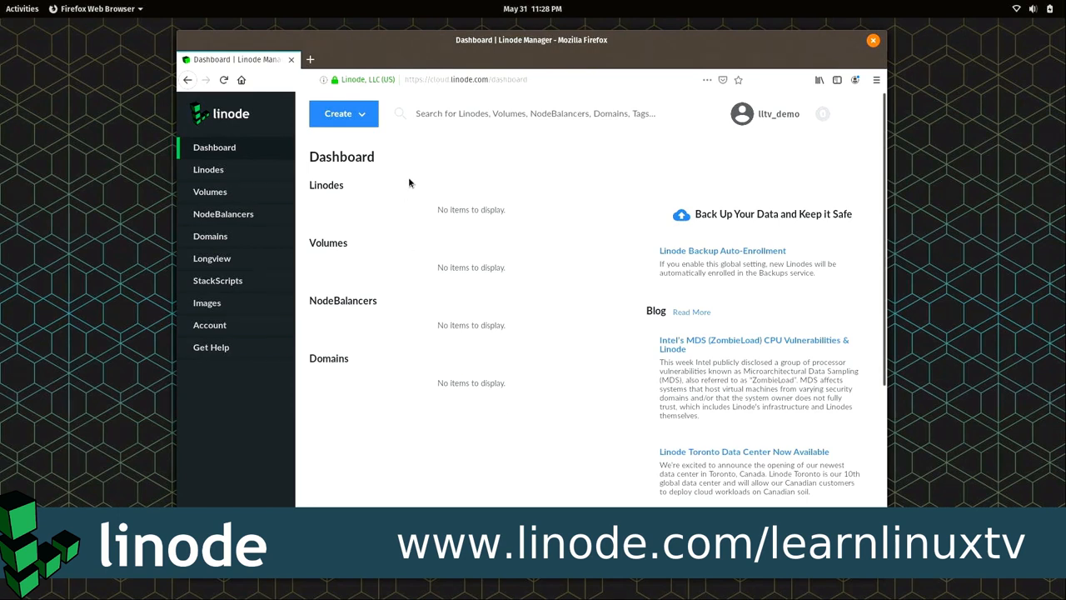
mouse_move(343, 114)
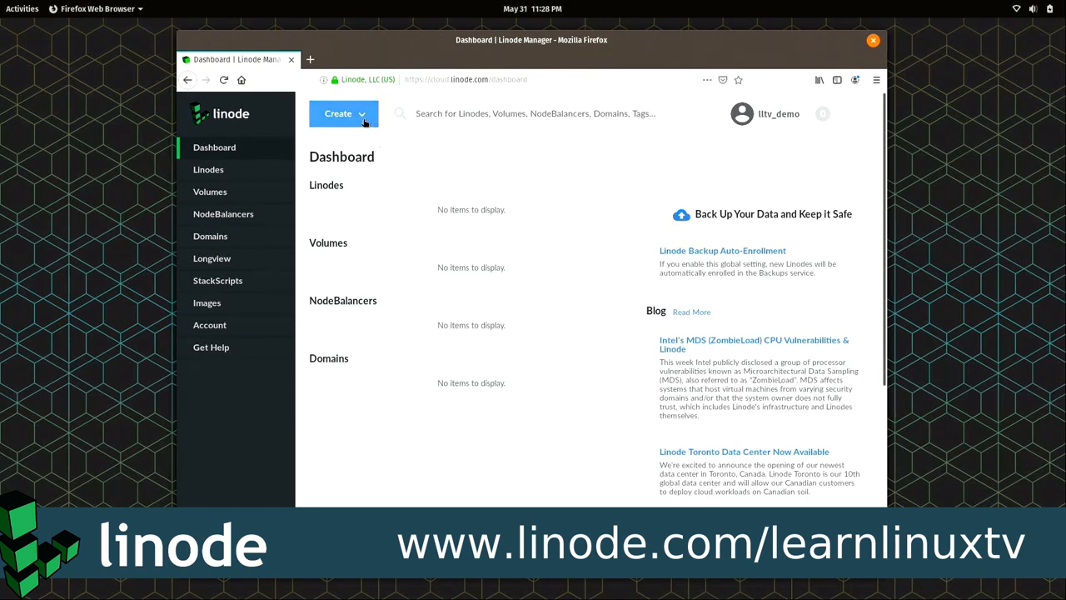
Step: Start creating a new Linode from the Create menu
left_click(339, 113)
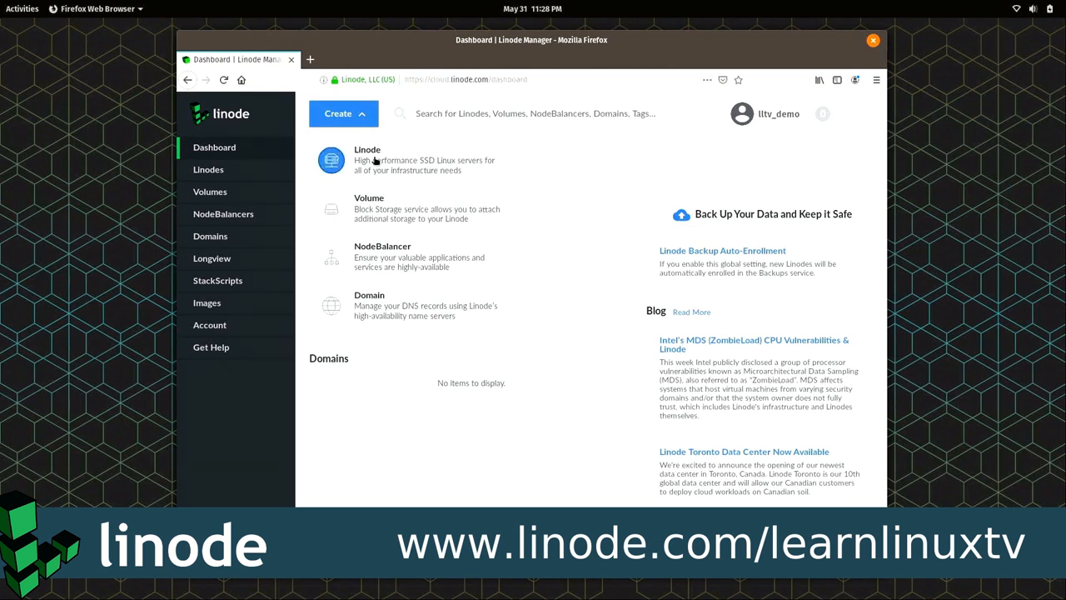
left_click(367, 160)
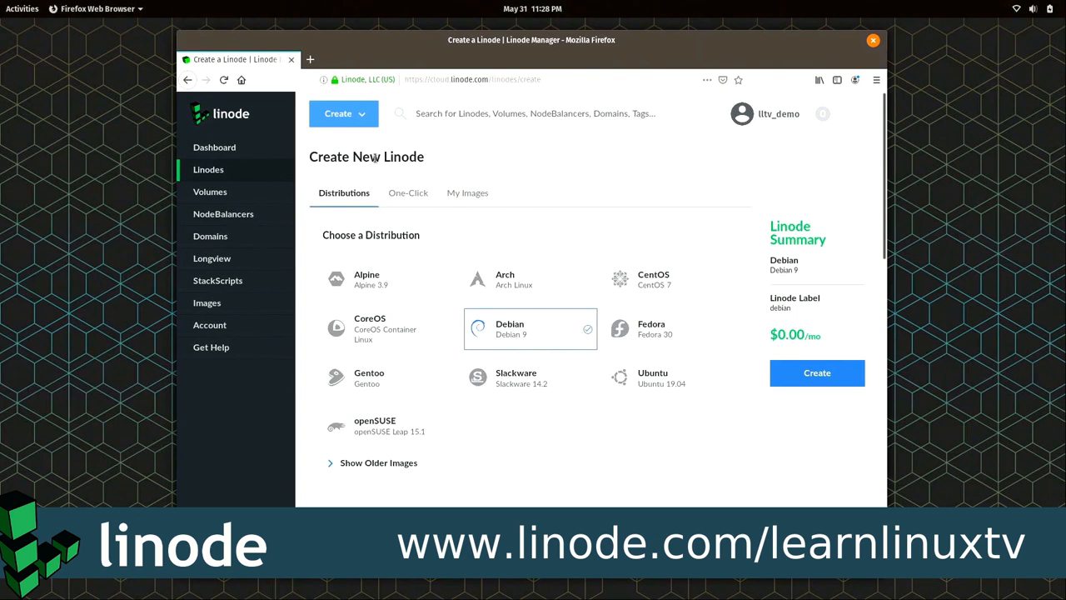
Step: Configure an Ubuntu 18.04 Nanode 1GB in Newark, NJ and submit it for creation
scroll("down", 3)
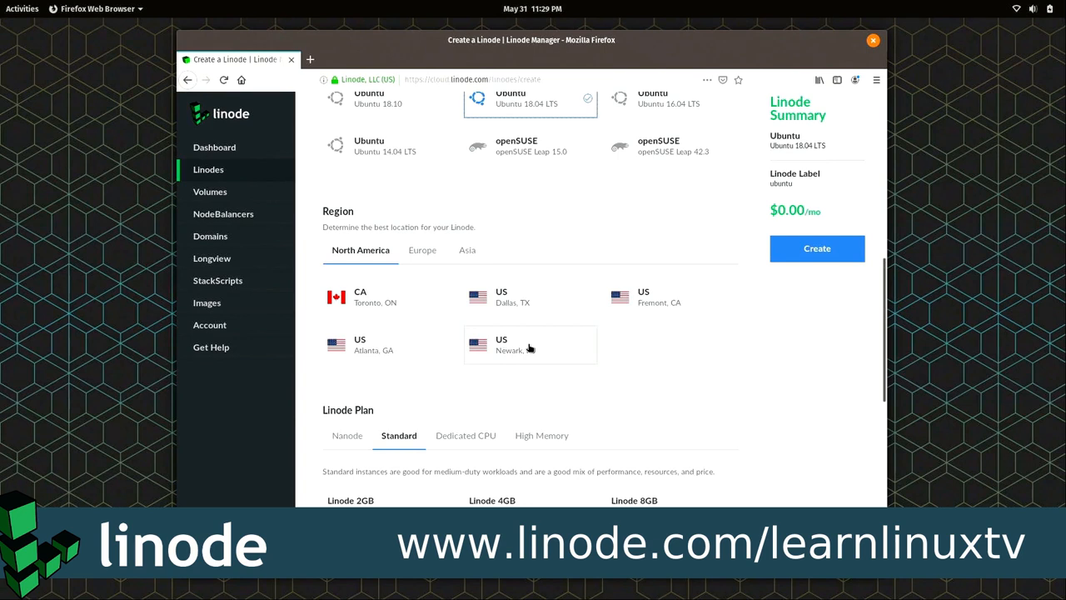
left_click(530, 343)
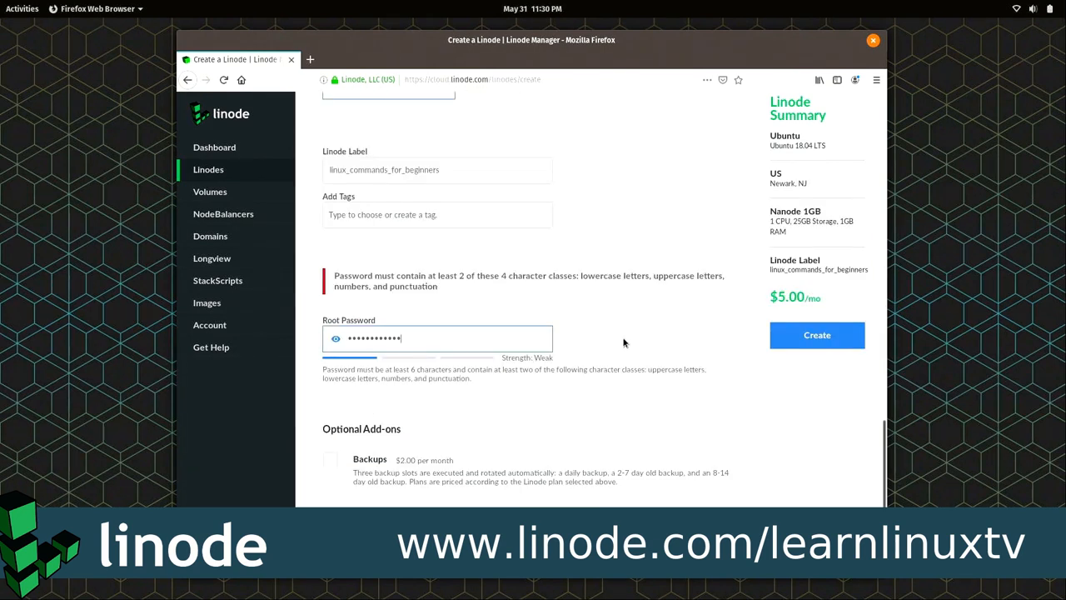
left_click(816, 334)
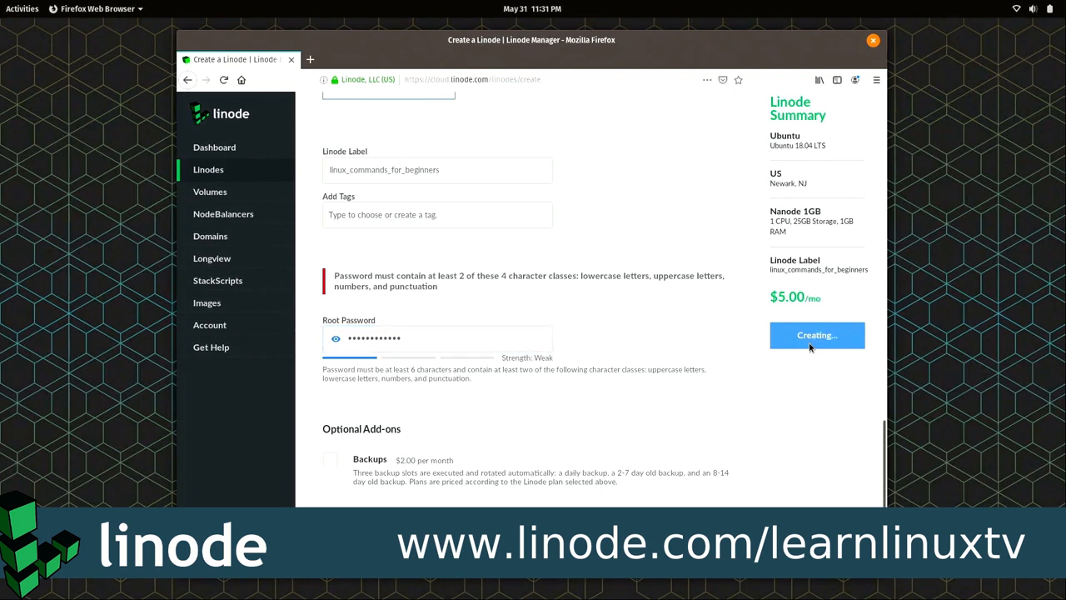
left_click(816, 335)
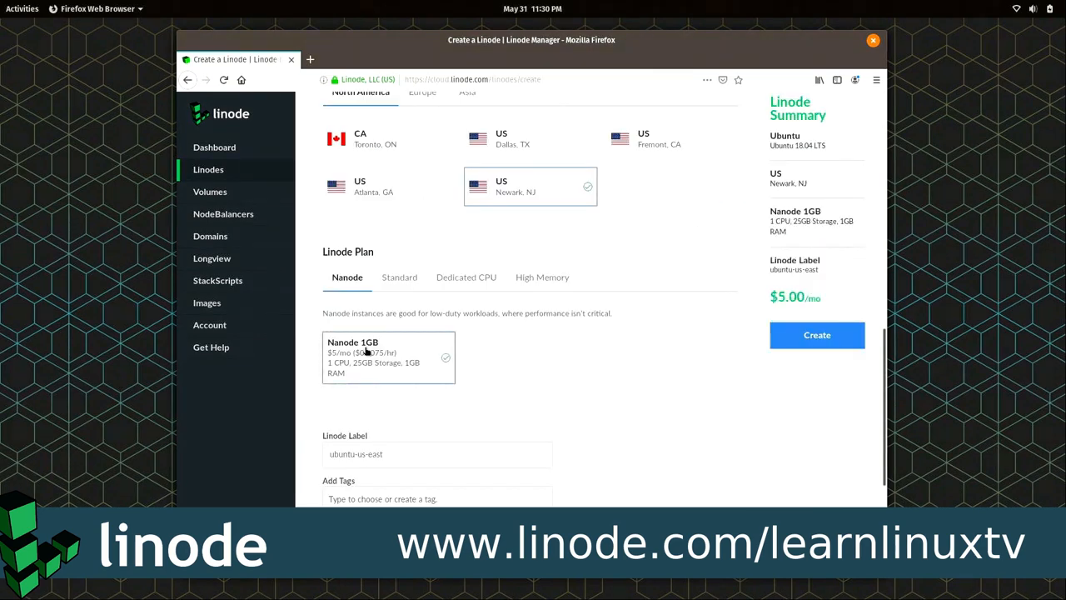
mouse_move(801, 308)
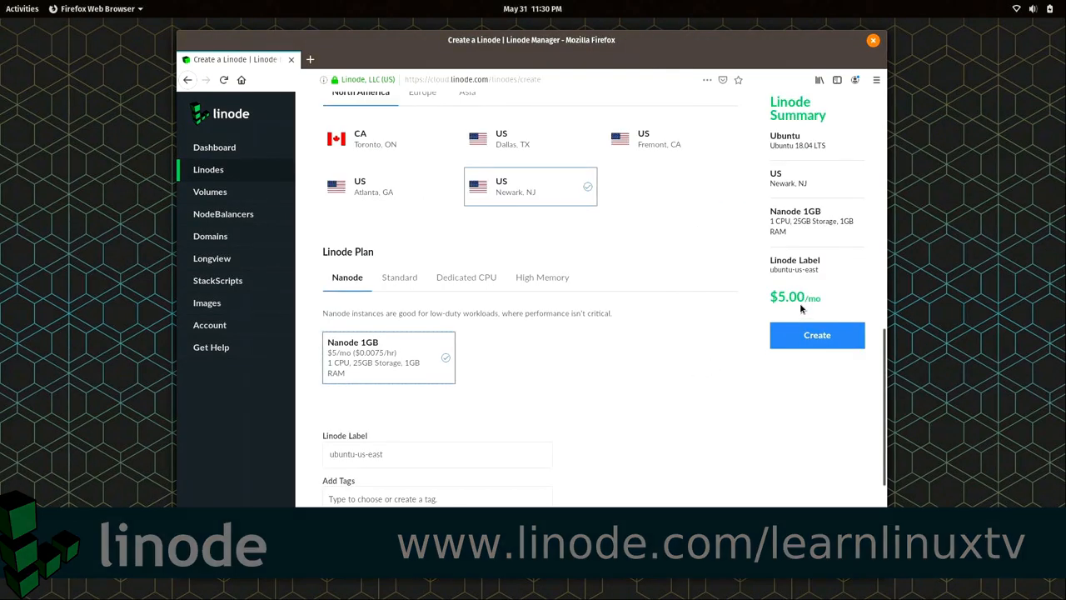
left_click(817, 333)
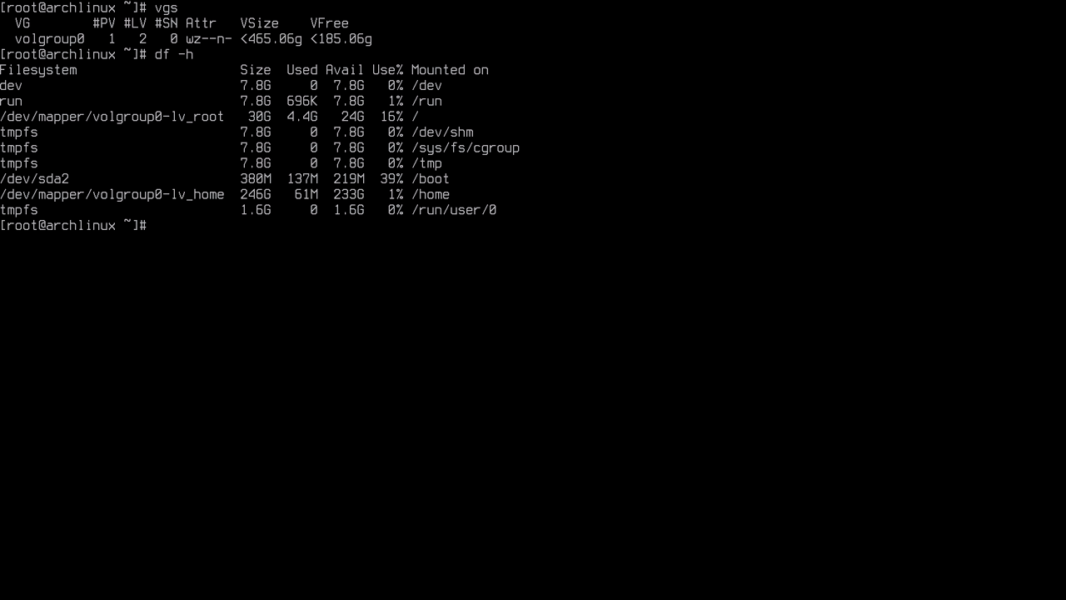
Step: Clear the console before listing disk usage again
type("clear")
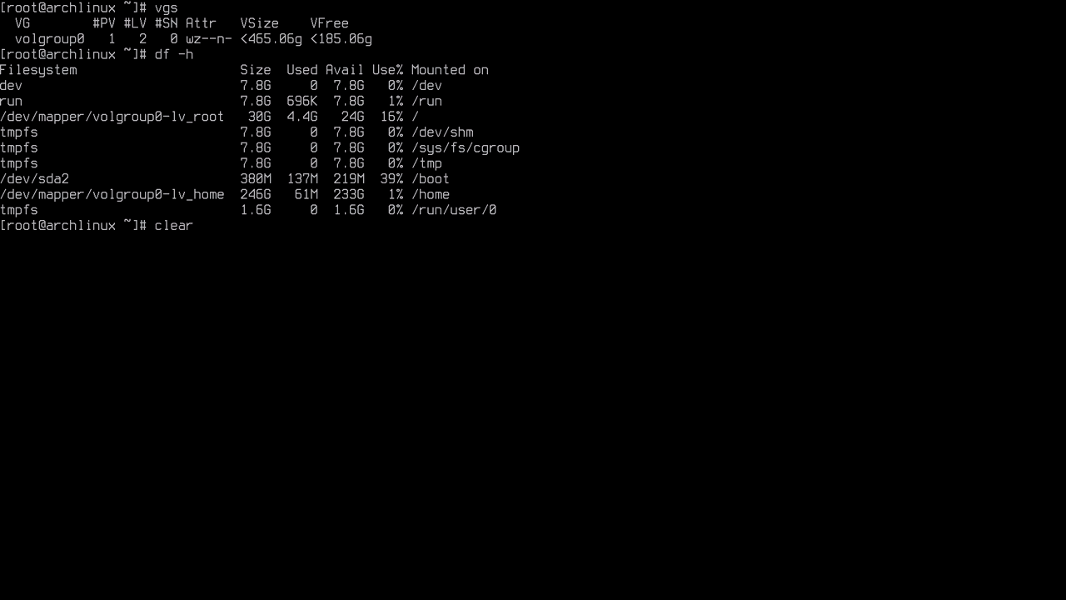
key("Return")
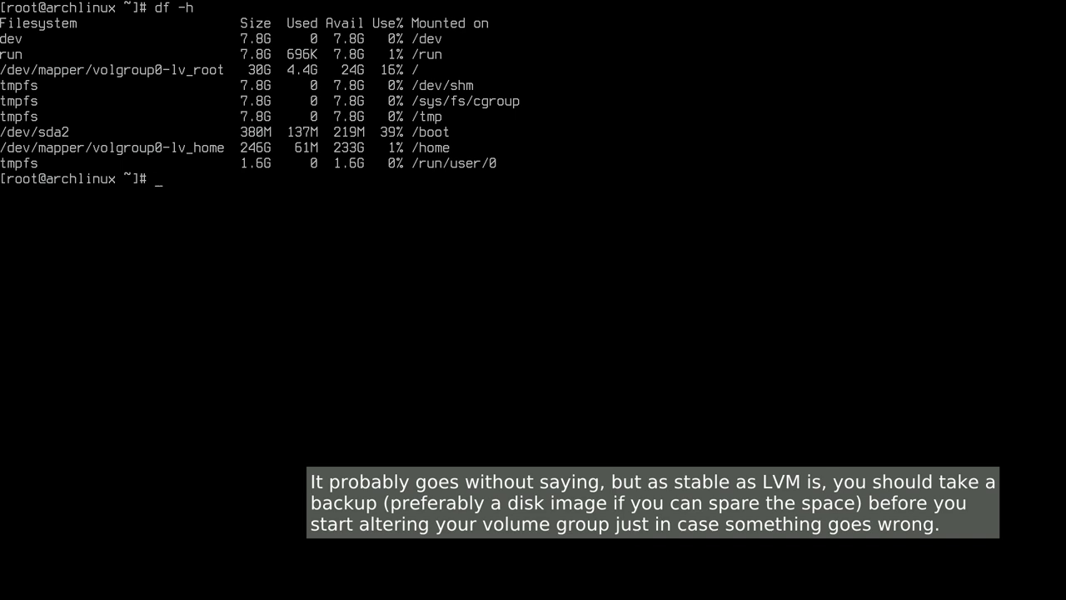
type("clear")
type("lvs")
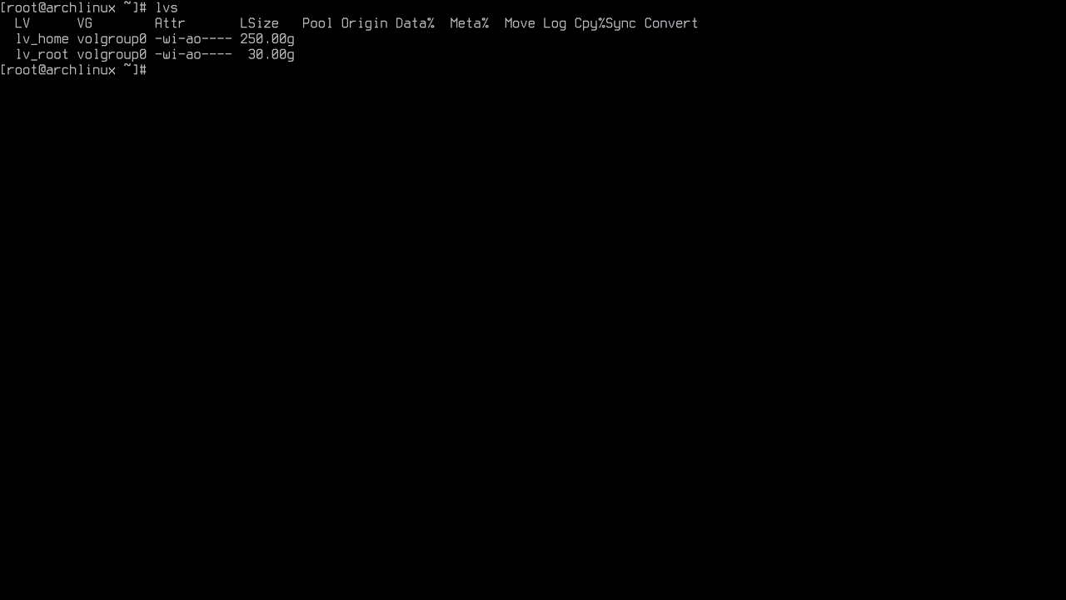
Step: Begin an lvextend command after clearing the screen
type("lvextend")
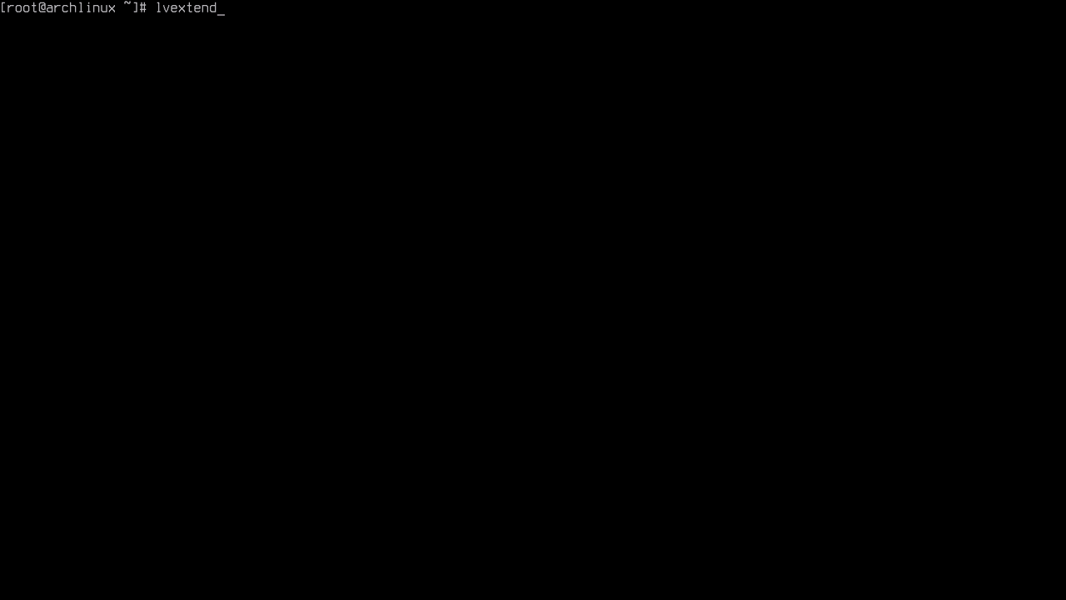
Step: Extend /dev/mapper/volgroup0-lv_home by 20 GiB, from 250 GiB to 270 GiB
type("-L")
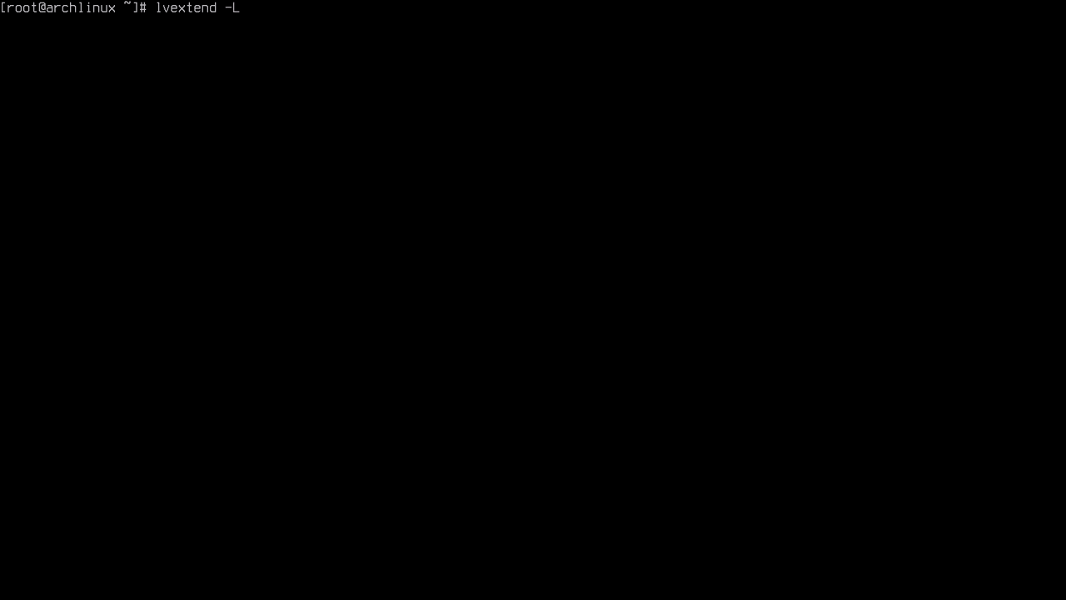
type("+2")
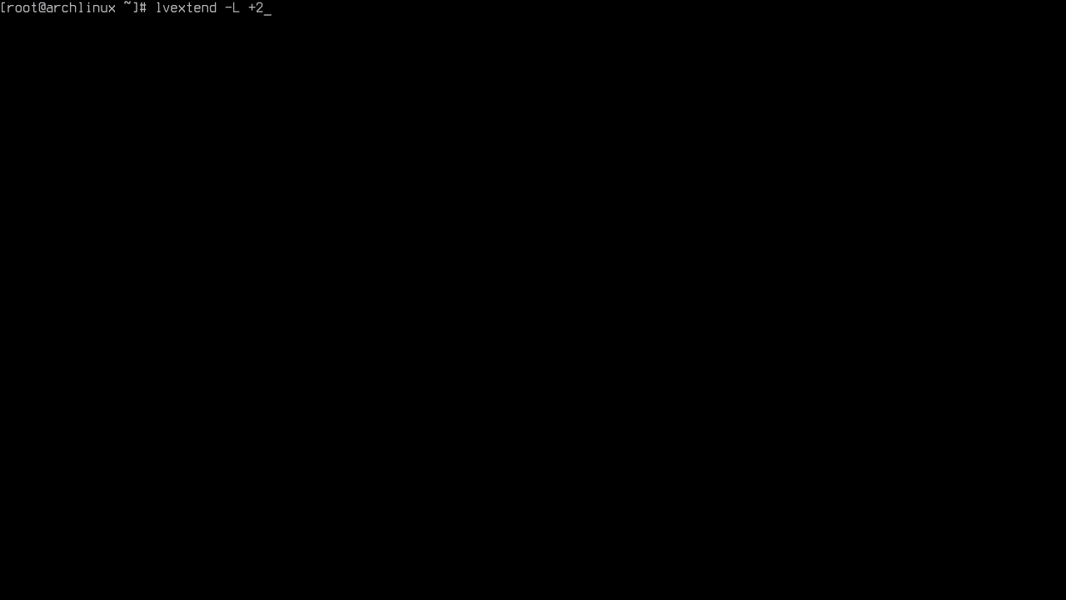
type("0g")
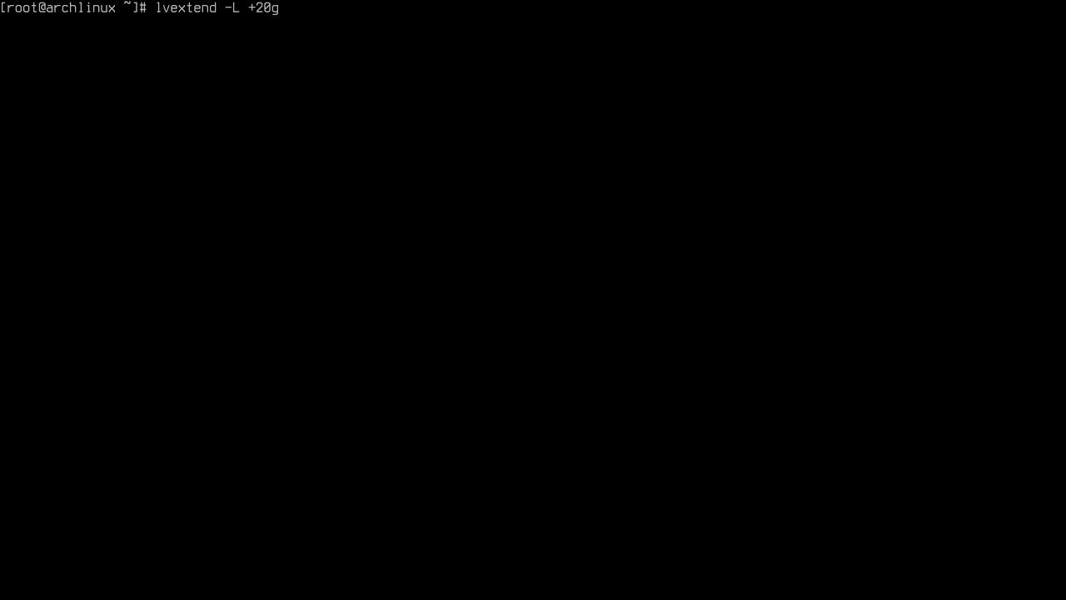
type("-n")
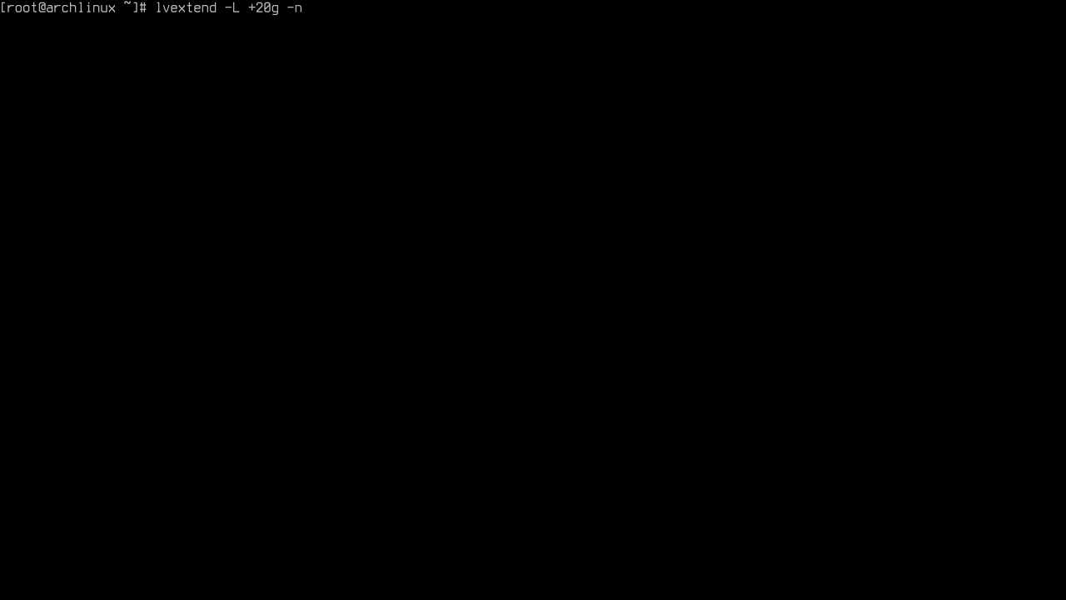
type("/dev")
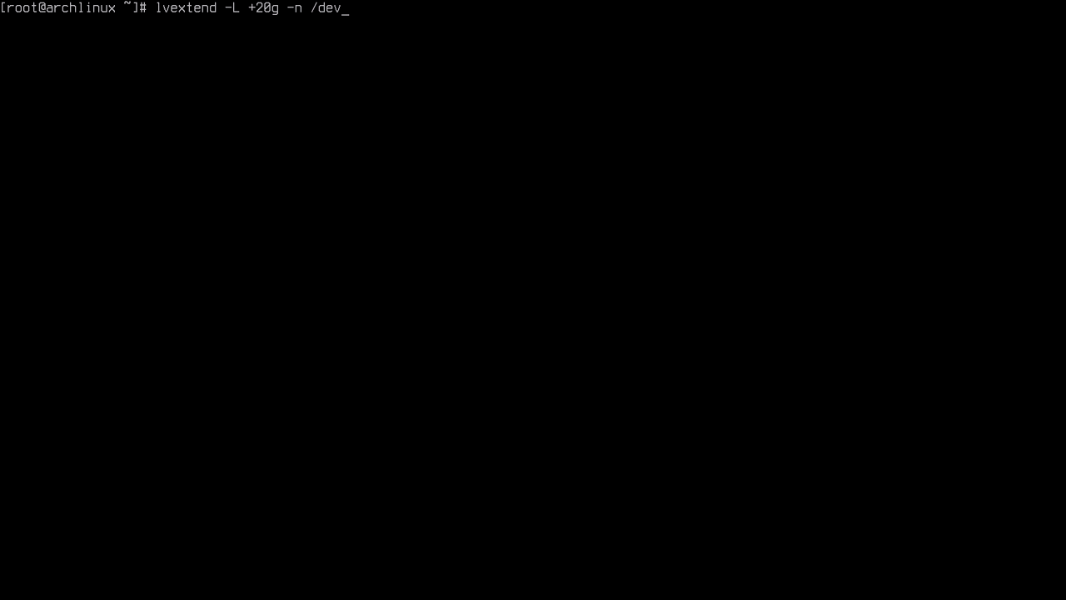
type("mapper/")
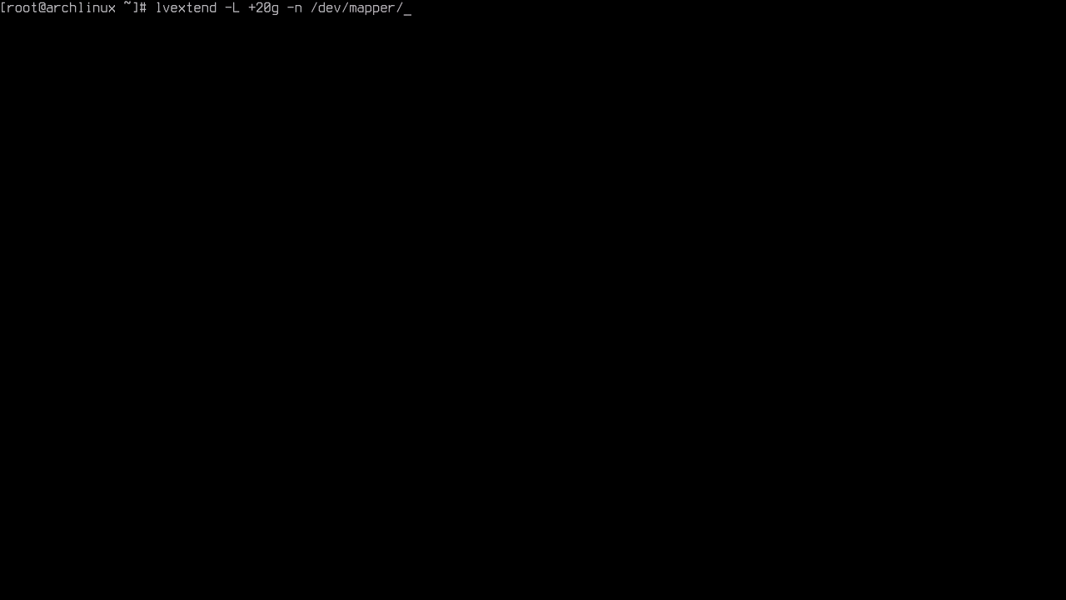
type("volgroup")
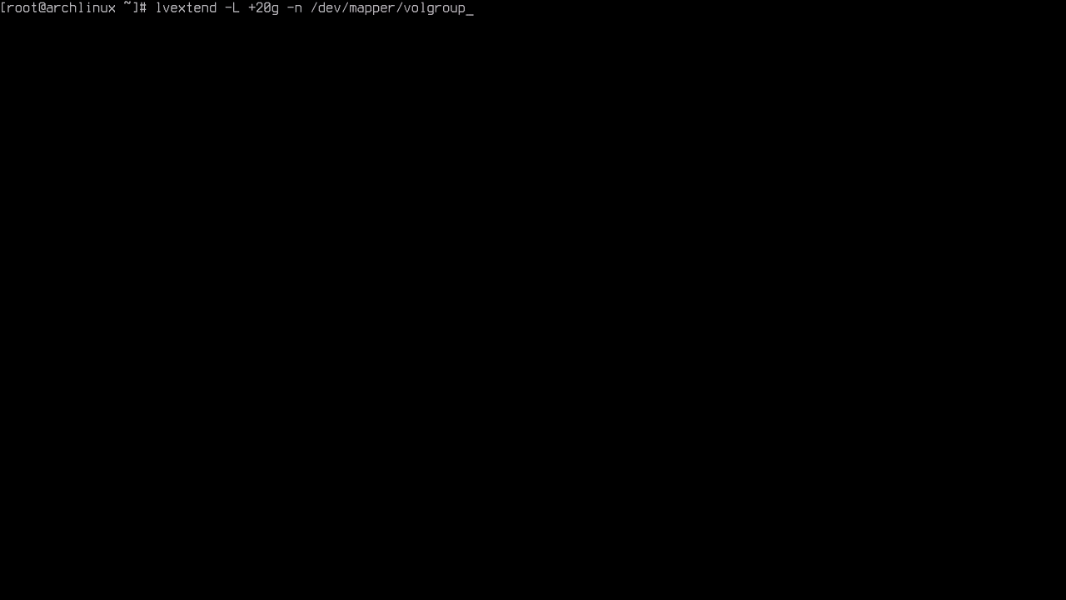
type("0")
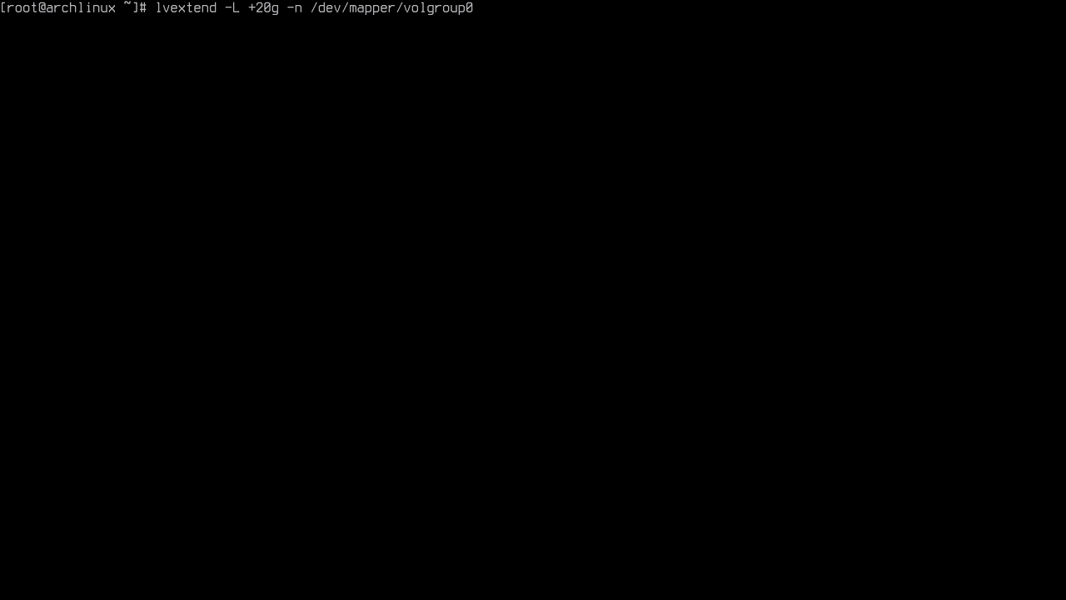
type("-")
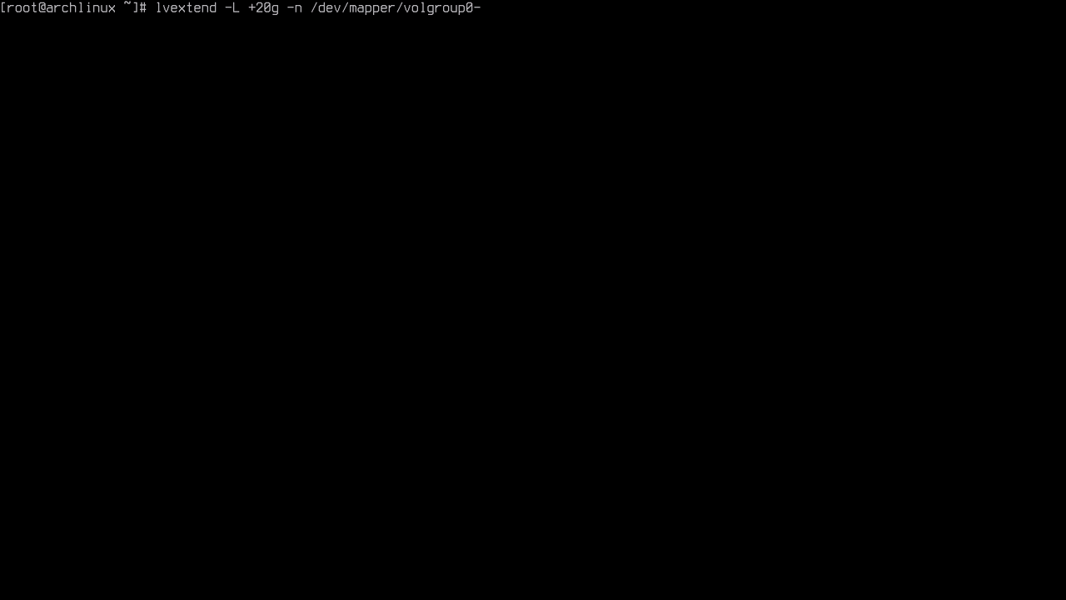
type("lv")
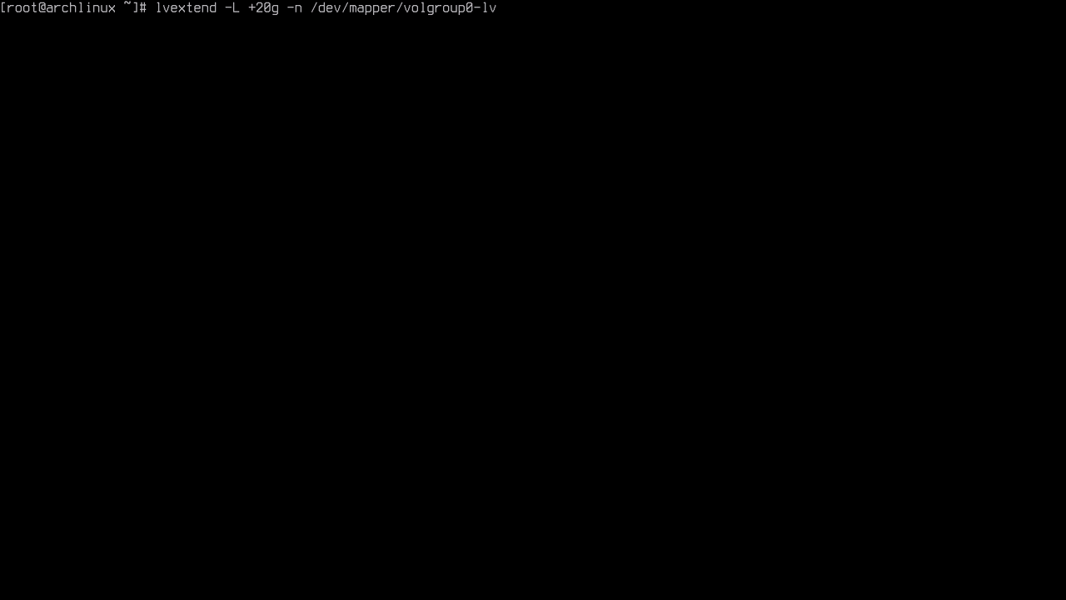
type("_home")
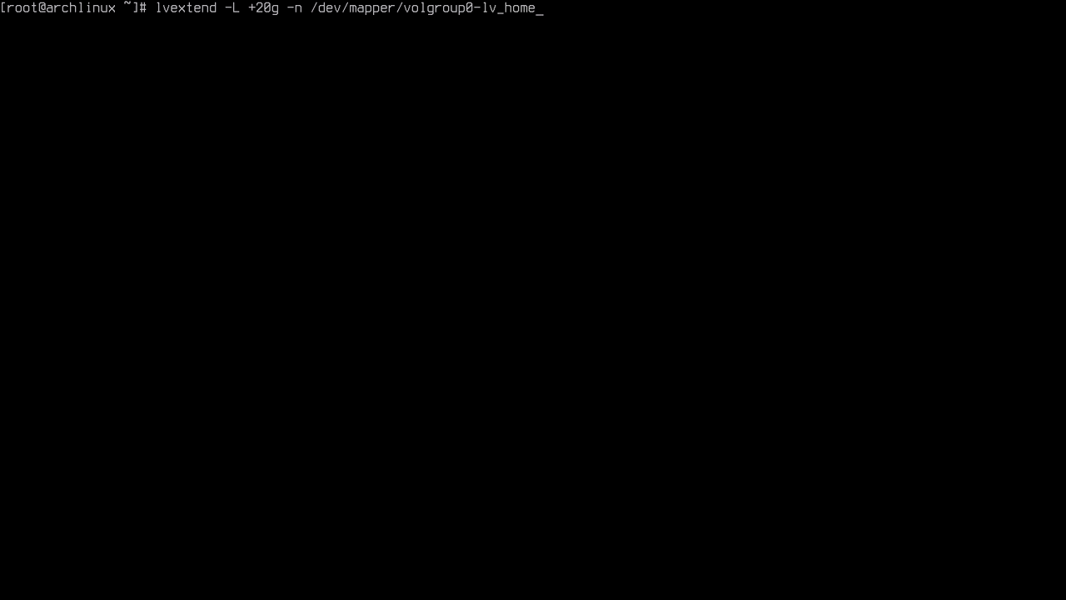
key("Return")
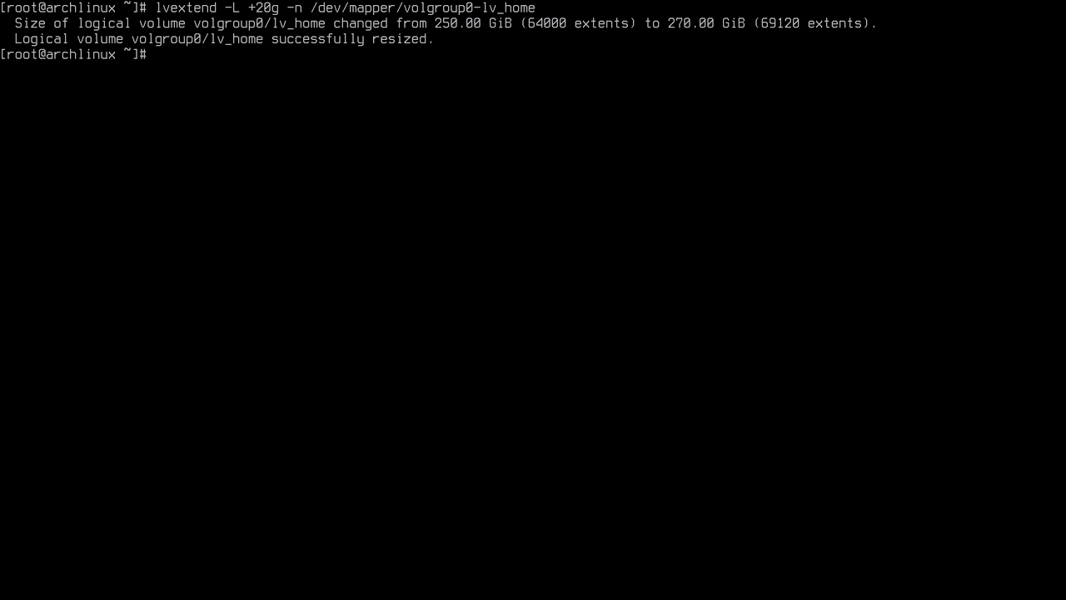
Step: Clear the screen and check filesystem sizes, /home still at 246G
type("cle")
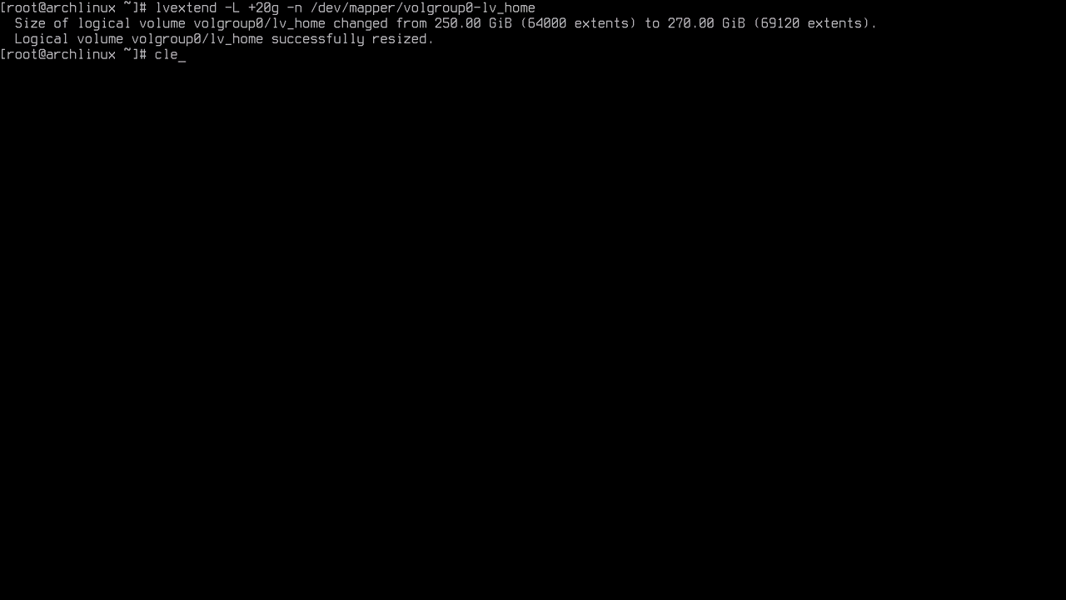
type("ar")
type("df -h")
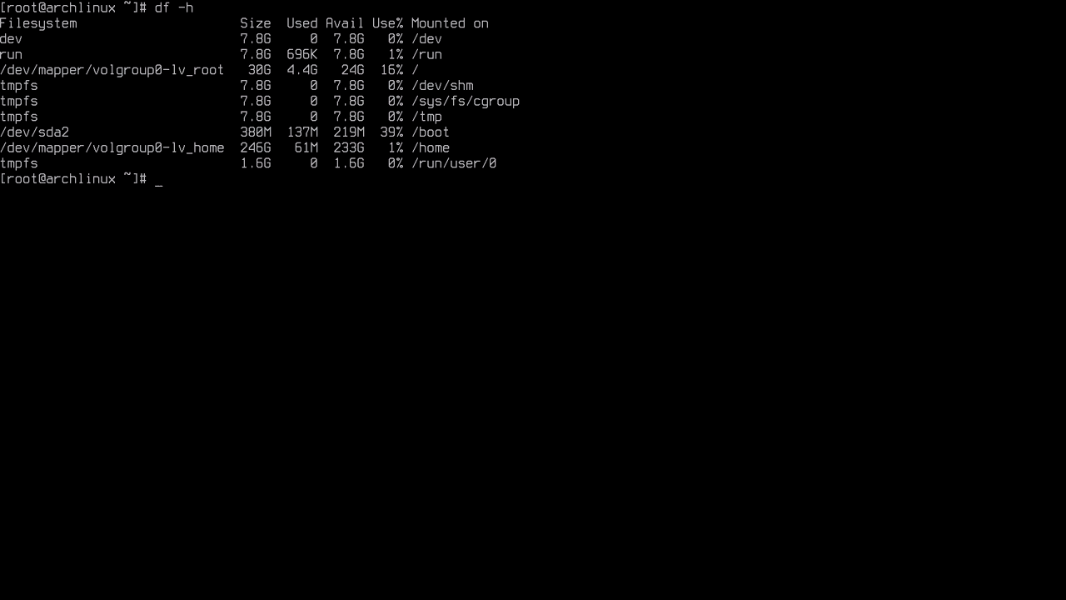
type("c")
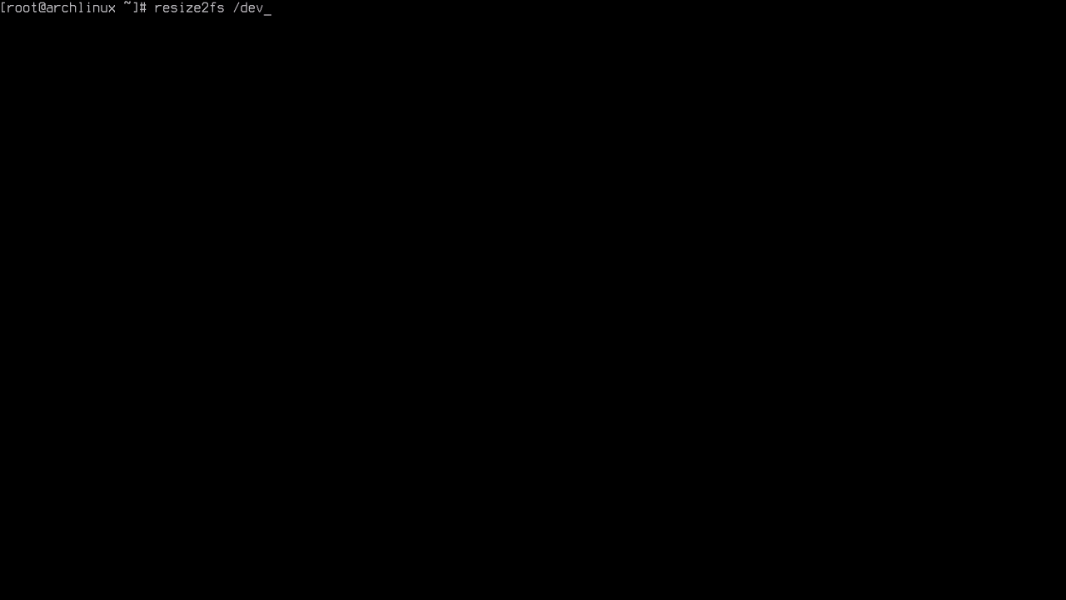
Step: Run resize2fs on /dev/mapper/volgroup0-lv_home to grow the home filesystem online
type("mapper/")
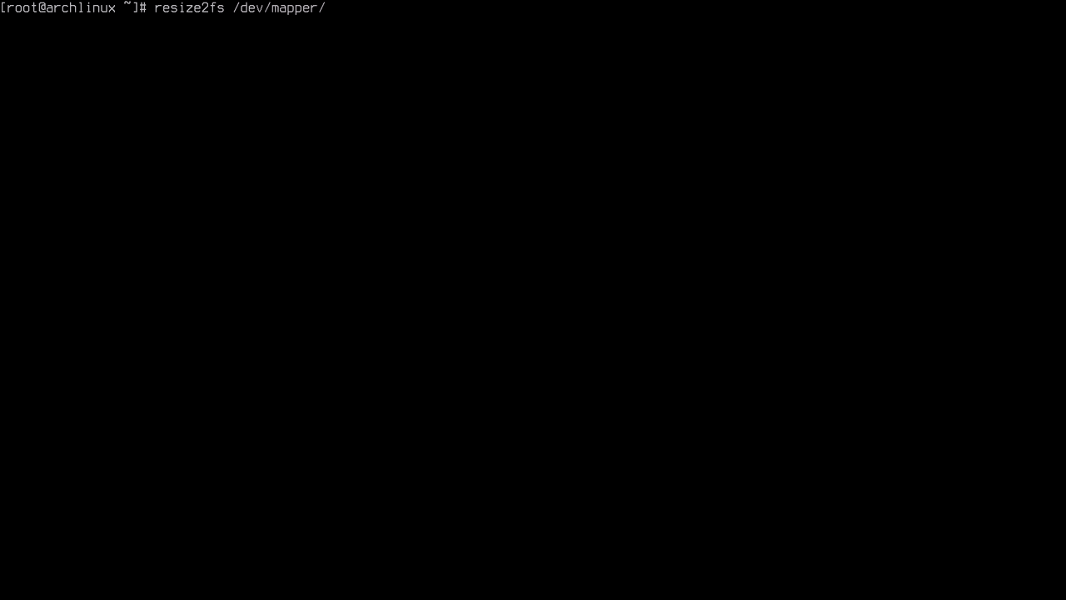
type("volgroup0-l")
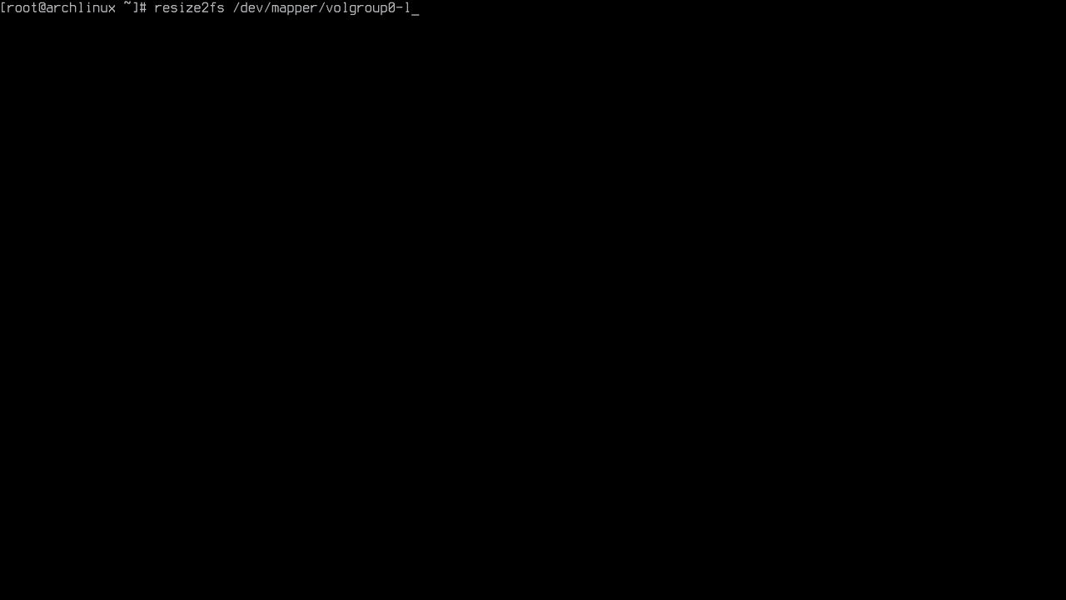
key("Return")
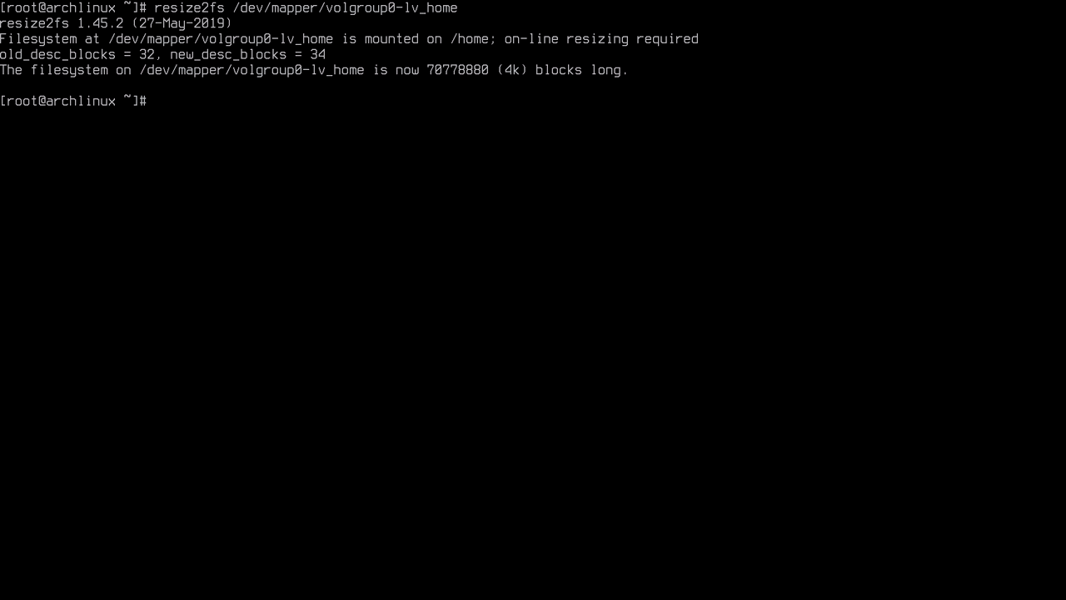
Step: Run df -h to confirm /home now at 265G with 252G available
type("d")
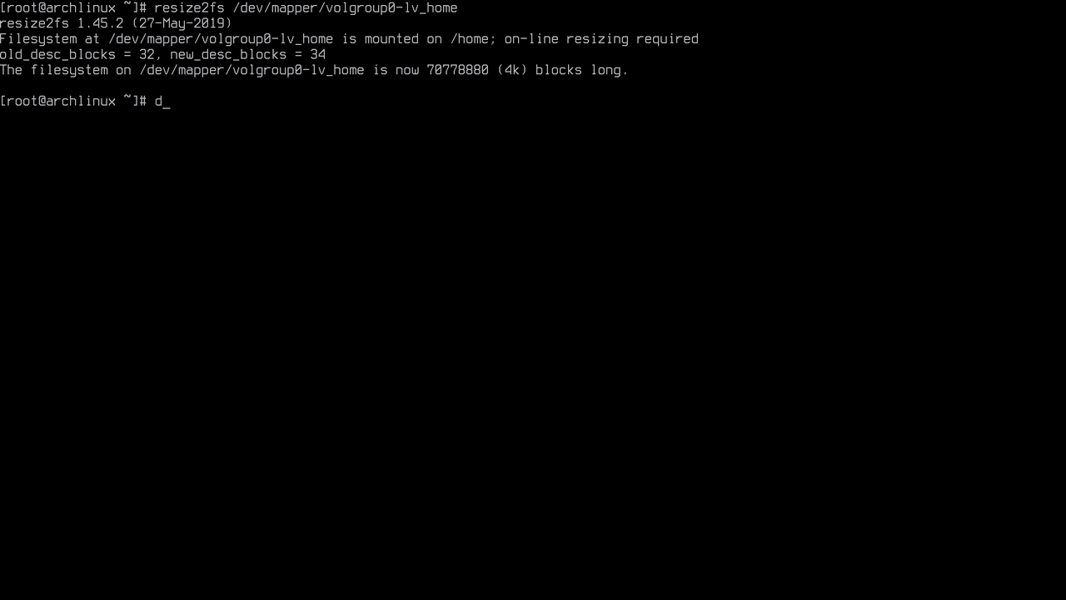
key("Return")
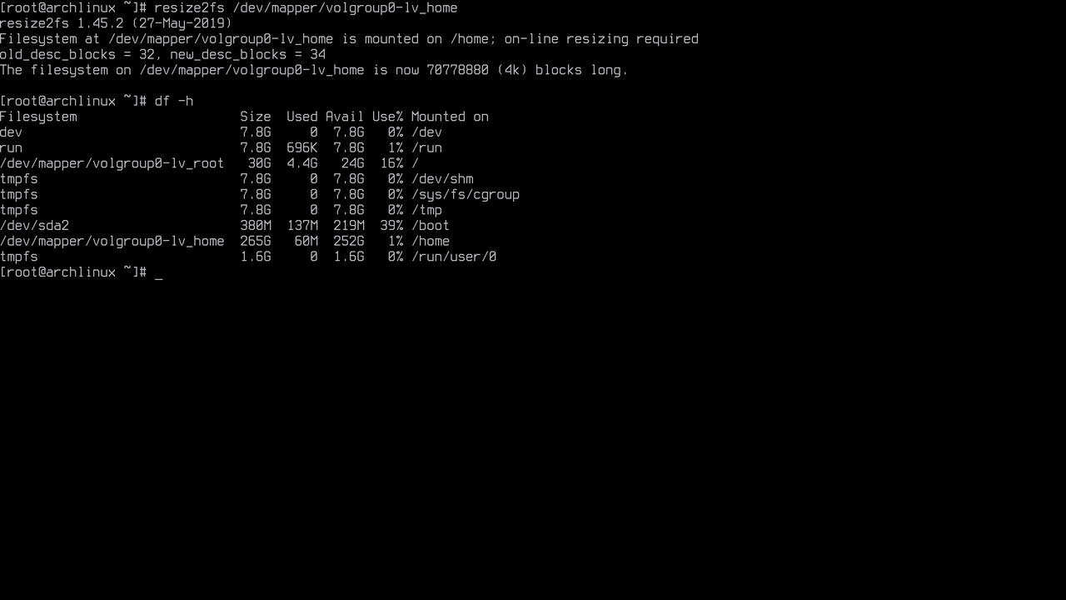
type("clear")
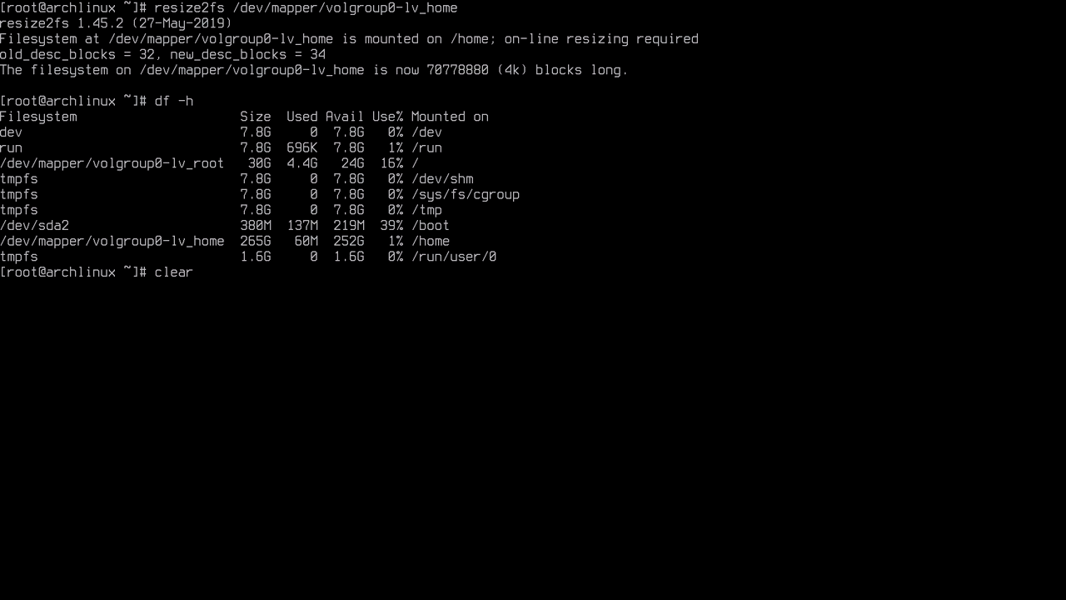
Step: Clear the screen and list logical volumes showing lv_home 270g and lv_root 30g
key("Return")
type("lvs")
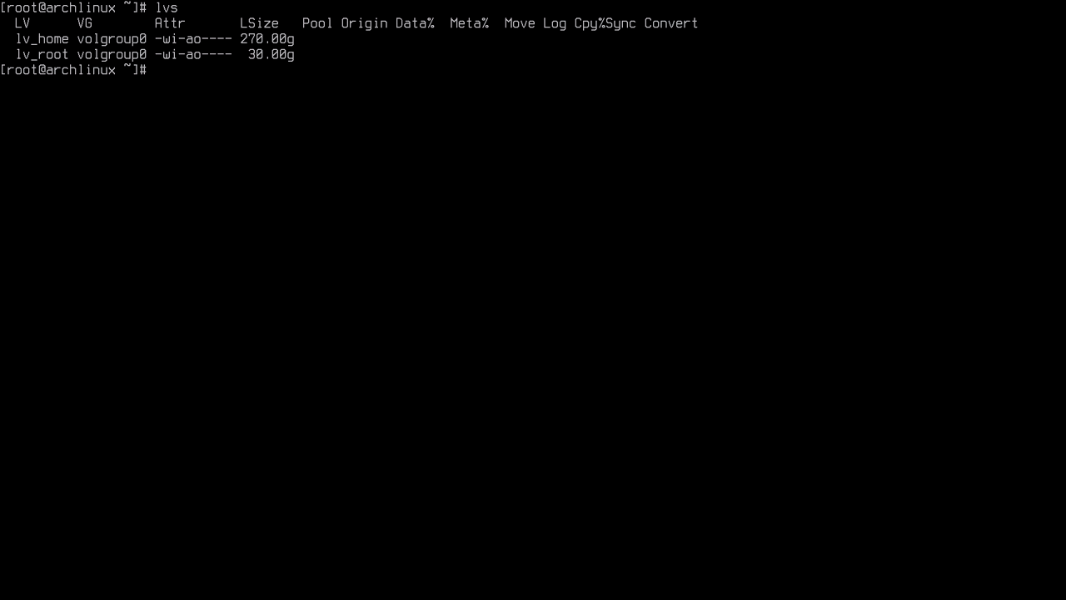
type("pacm")
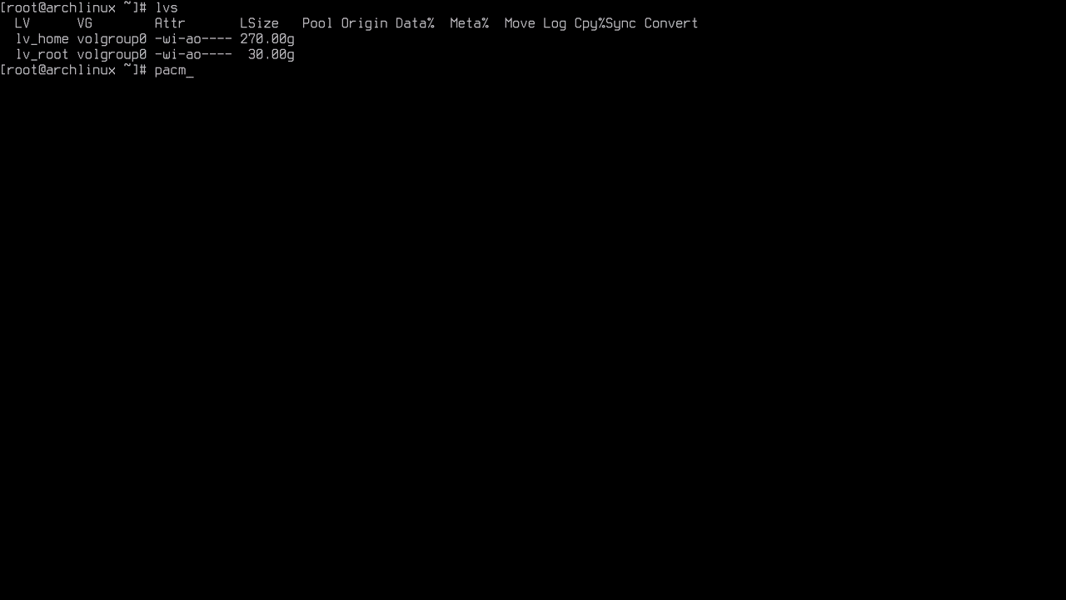
Step: Run pacman -Syu full upgrade (nothing to do), then clear the console
type("an -Syu")
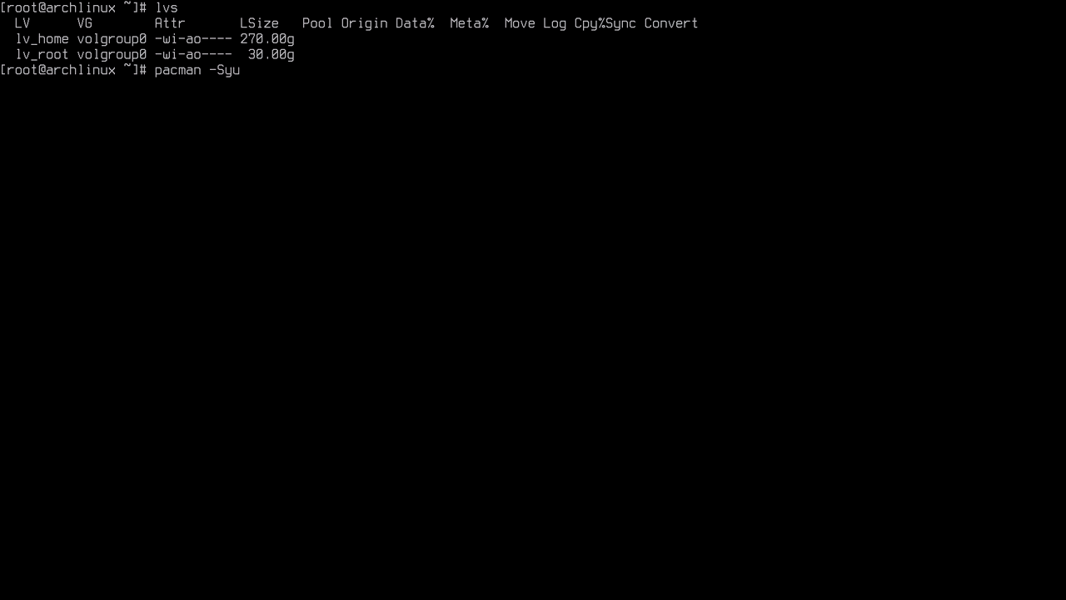
key("Return")
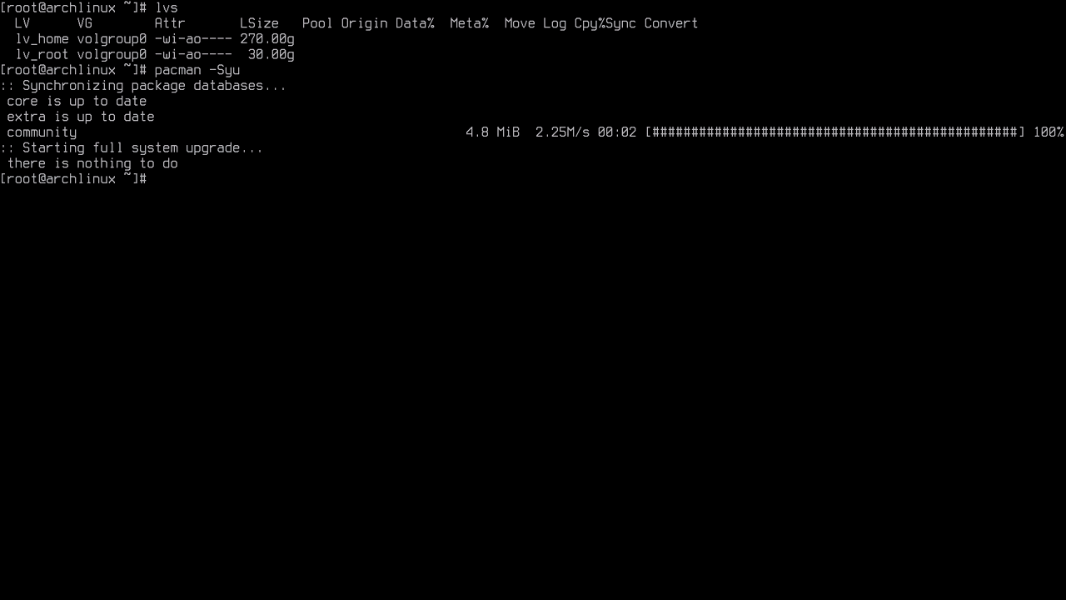
type("clear")
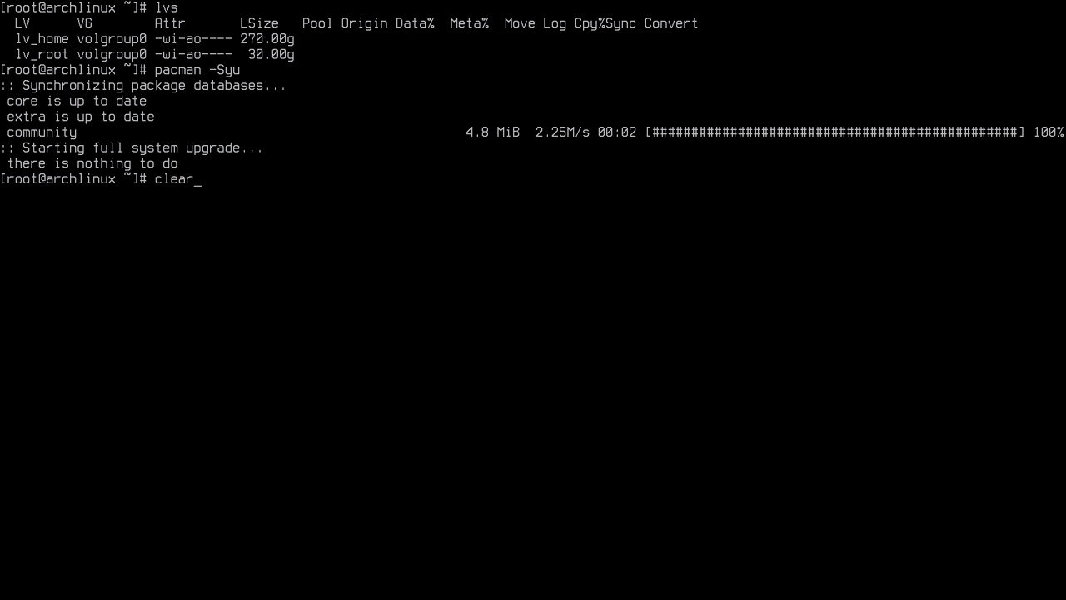
key("Return")
type("lvs")
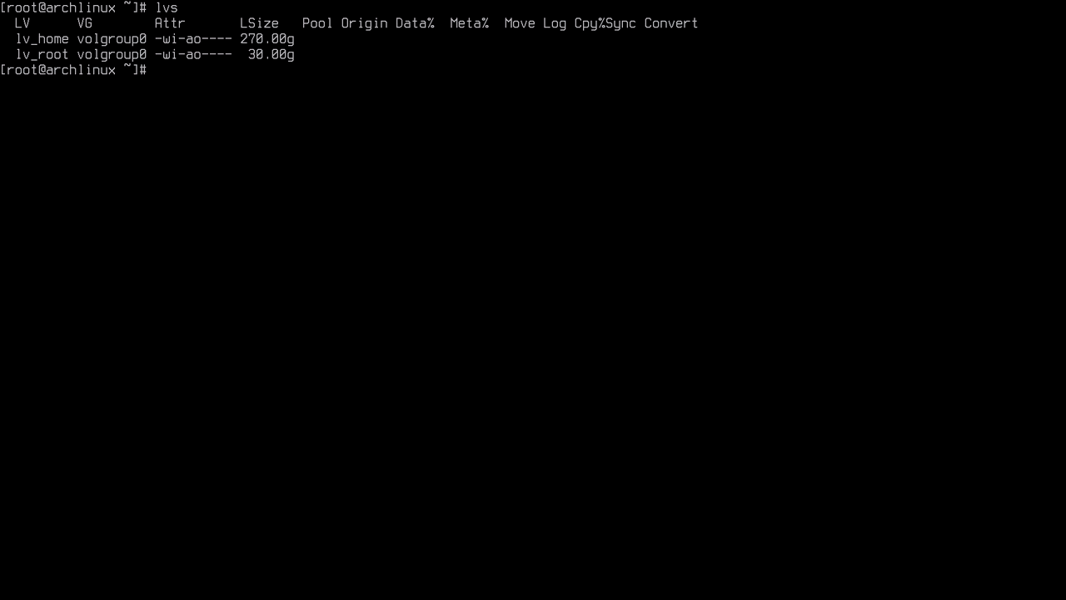
Step: Run lvcreate to make a 5GB snapshot root_snapshot_20190608 of /dev/mapper/volgroup0-lv_root
type("lvcreate -L")
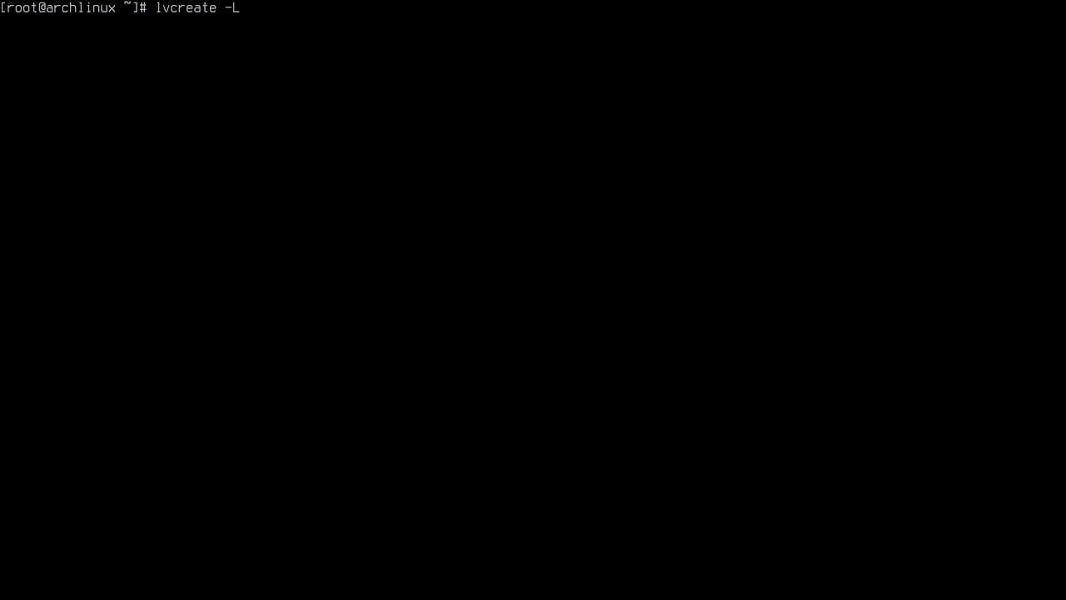
type("5GB")
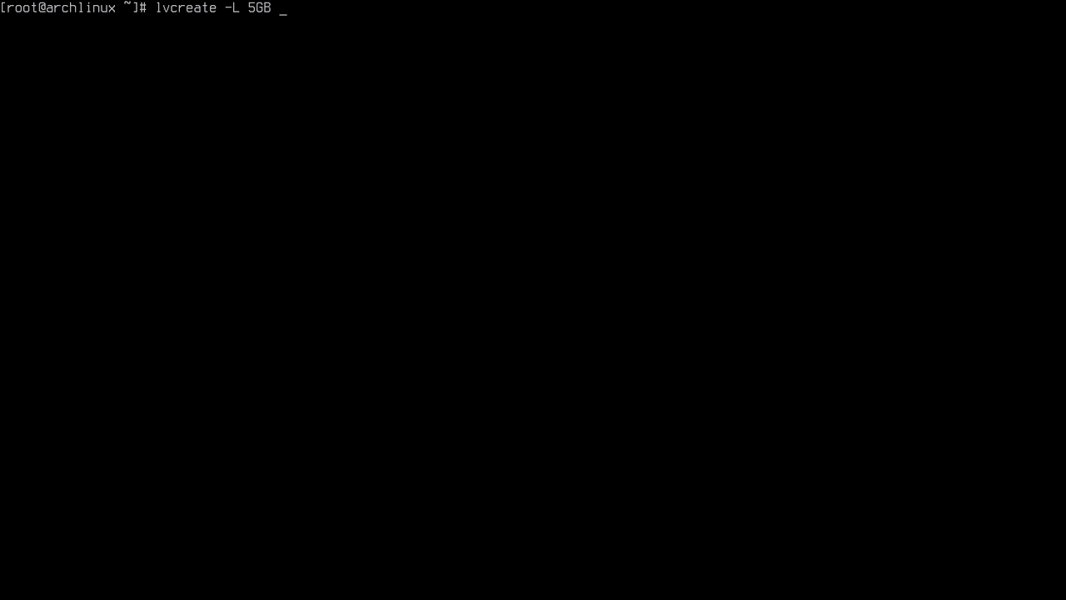
type("-s")
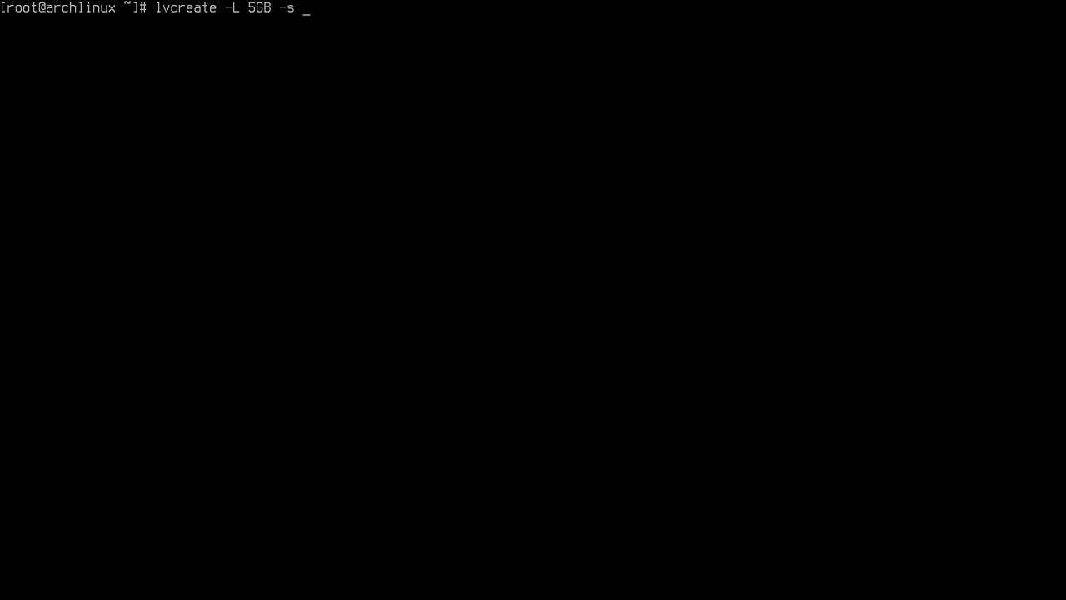
type("-n")
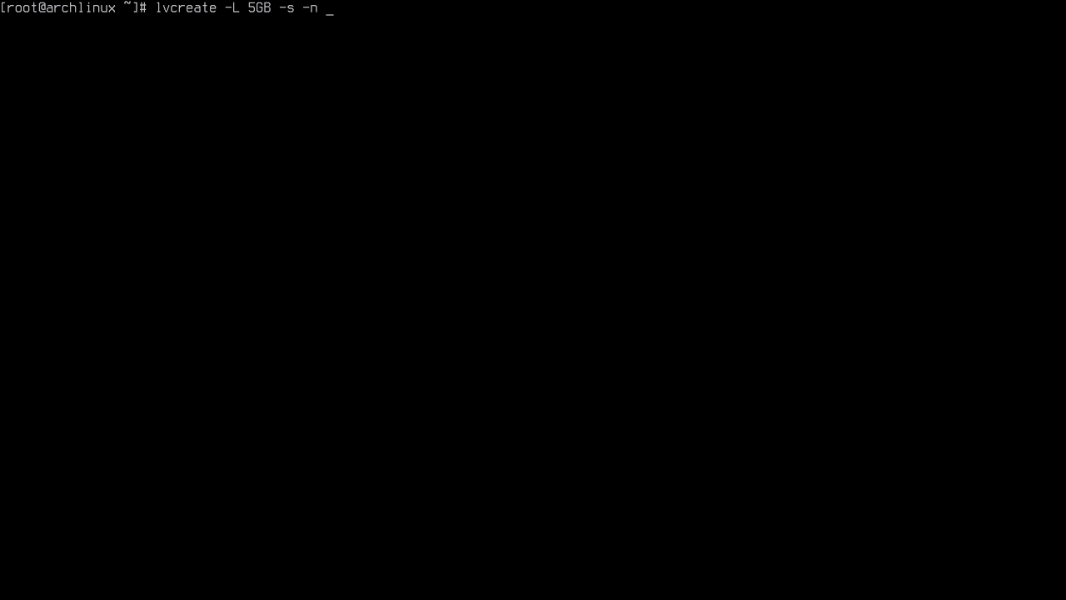
type("root_snapsho")
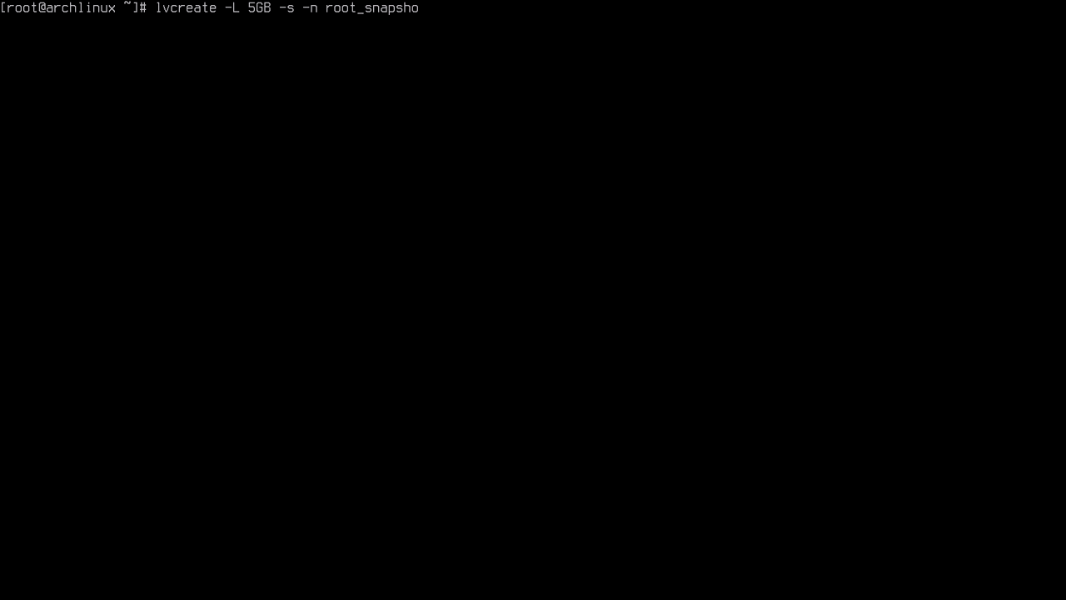
type("t_20_")
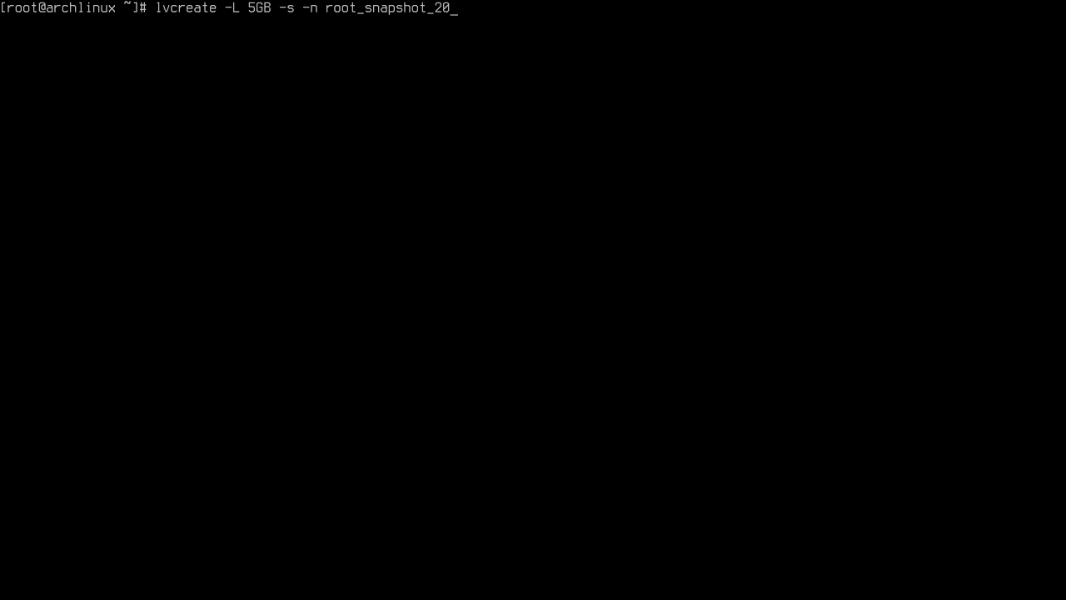
type("19")
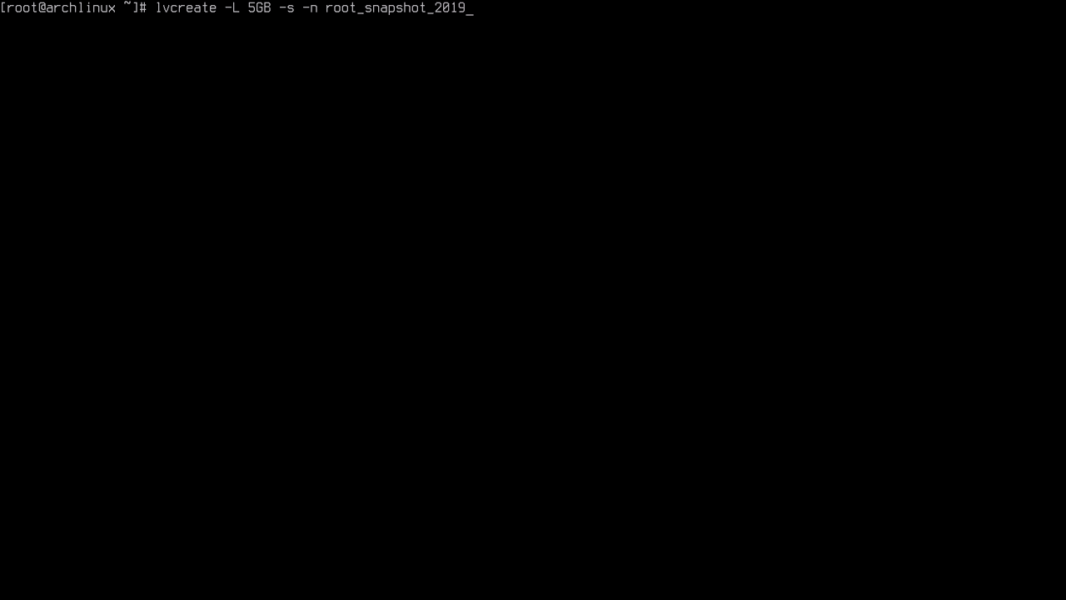
type("0608")
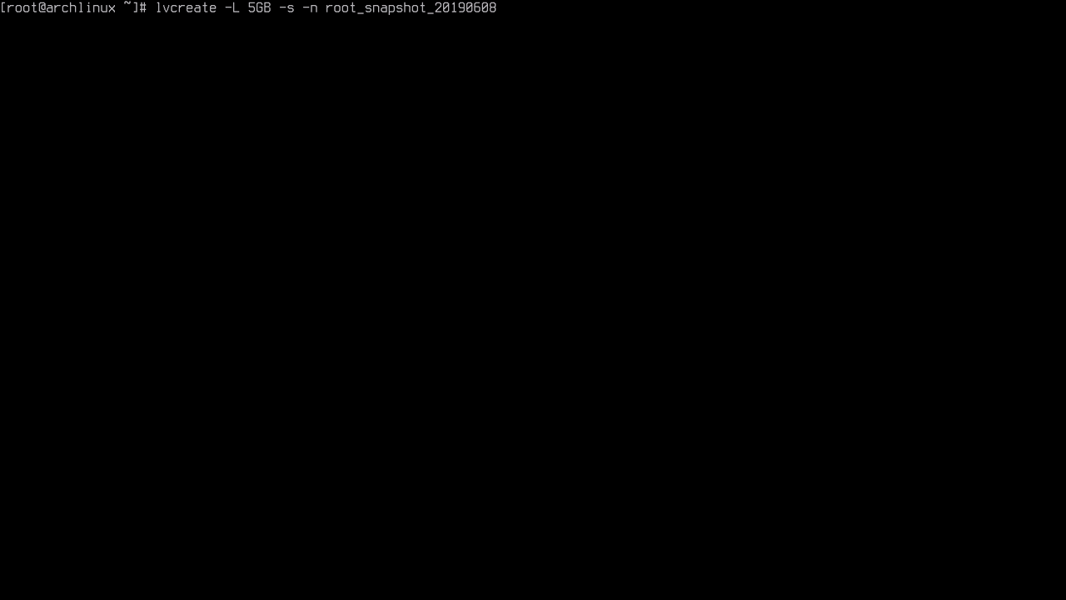
type("_")
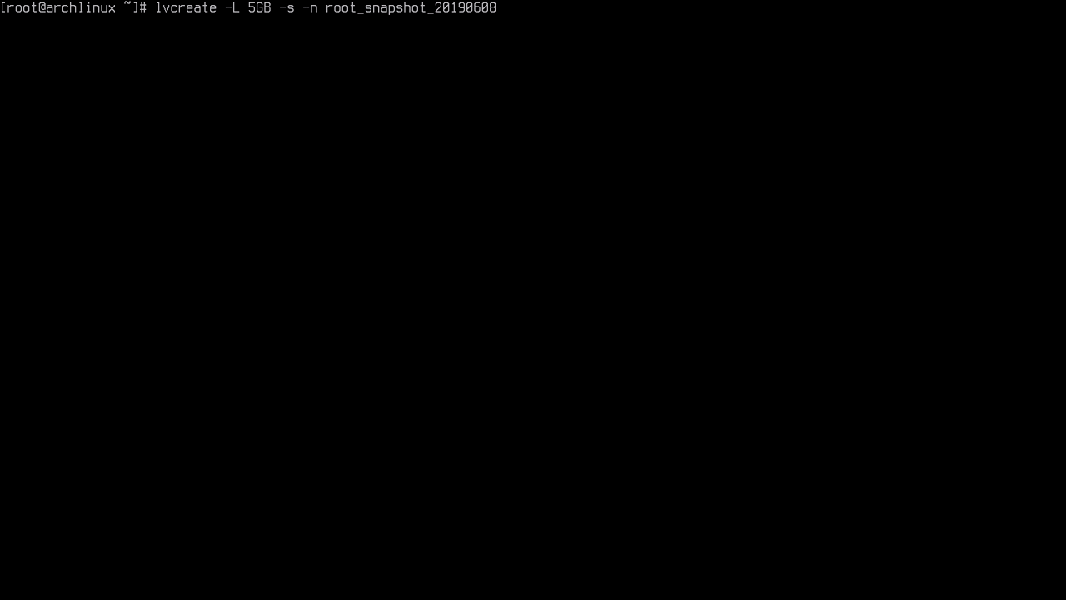
type("/de")
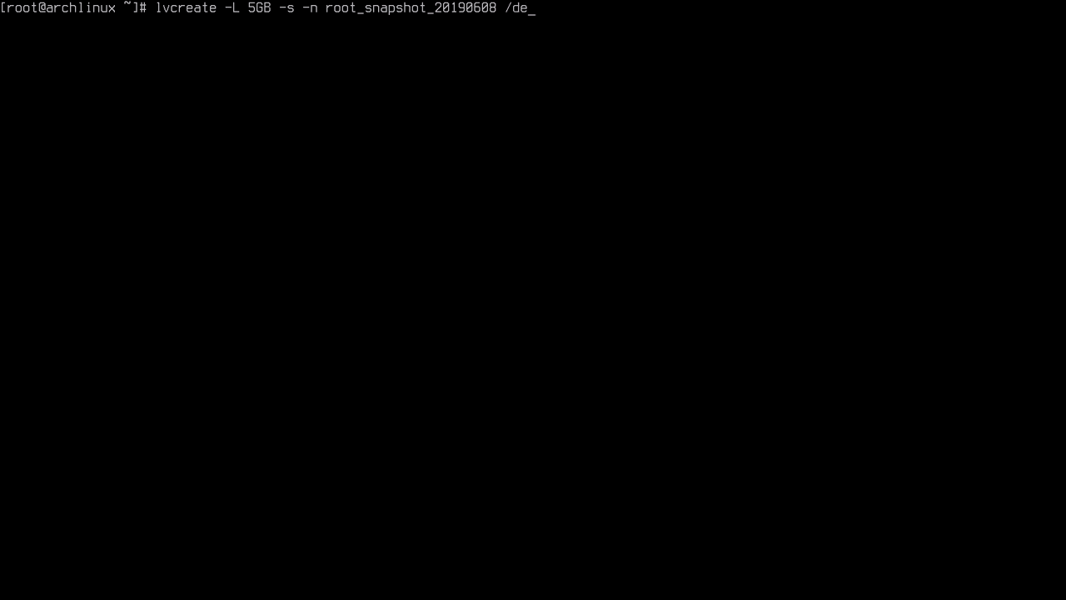
type("v/mapper")
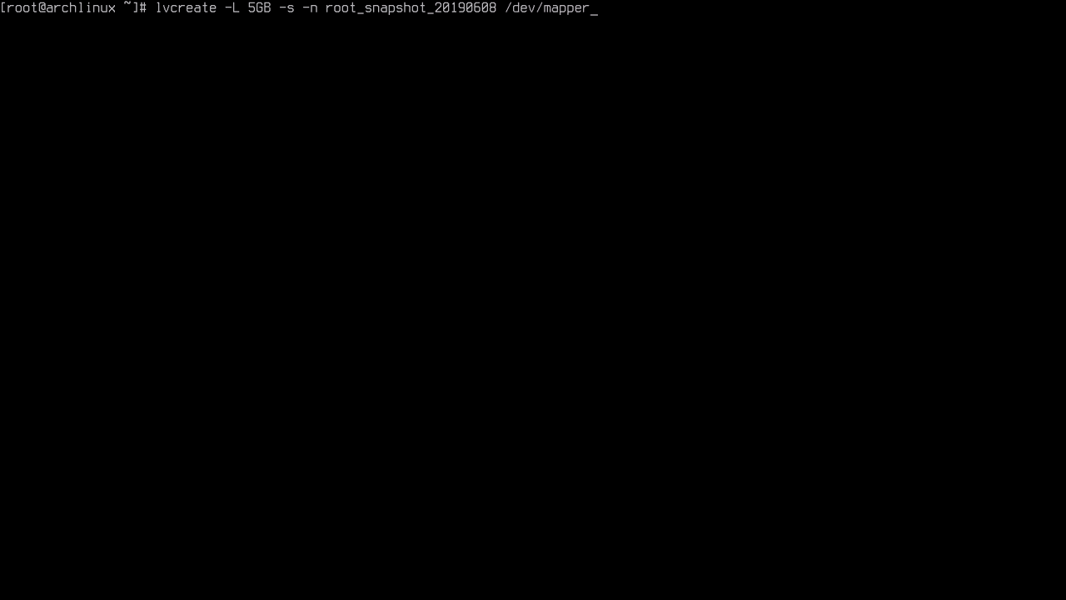
type("volgroup0")
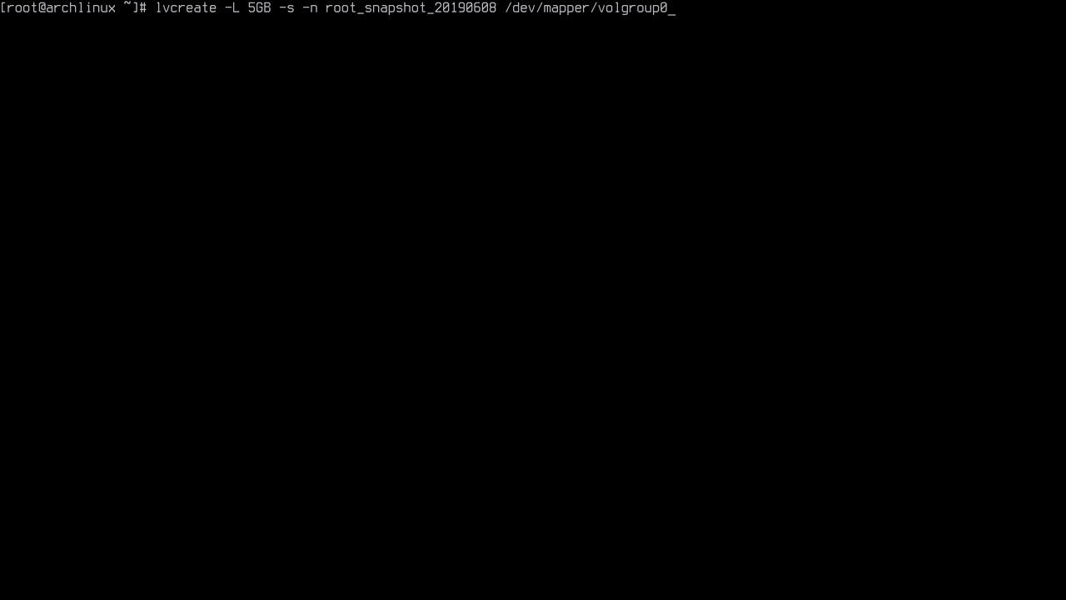
type("-")
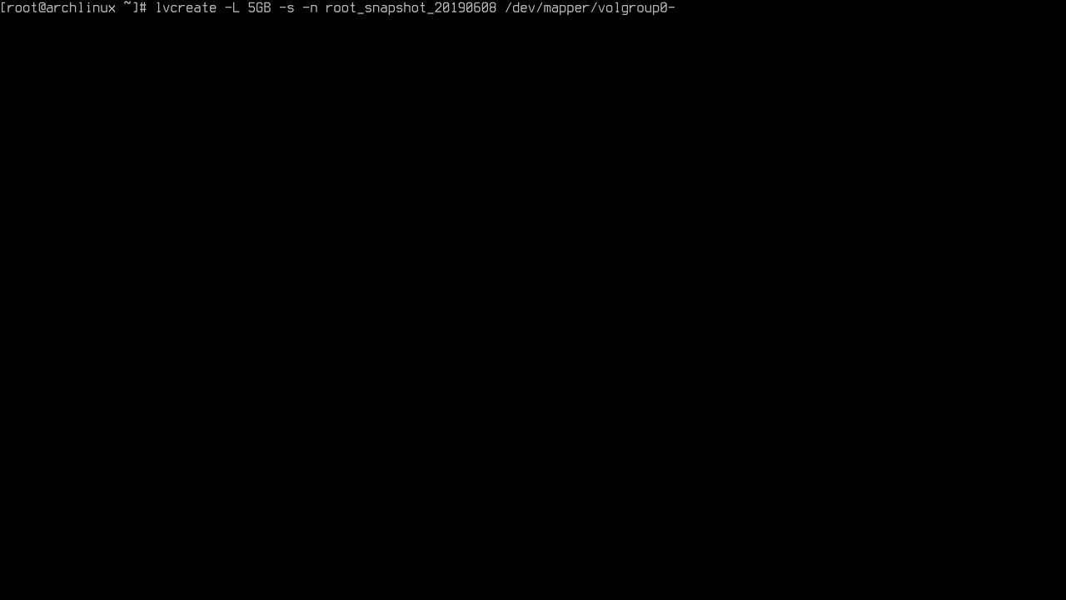
type("lv_root")
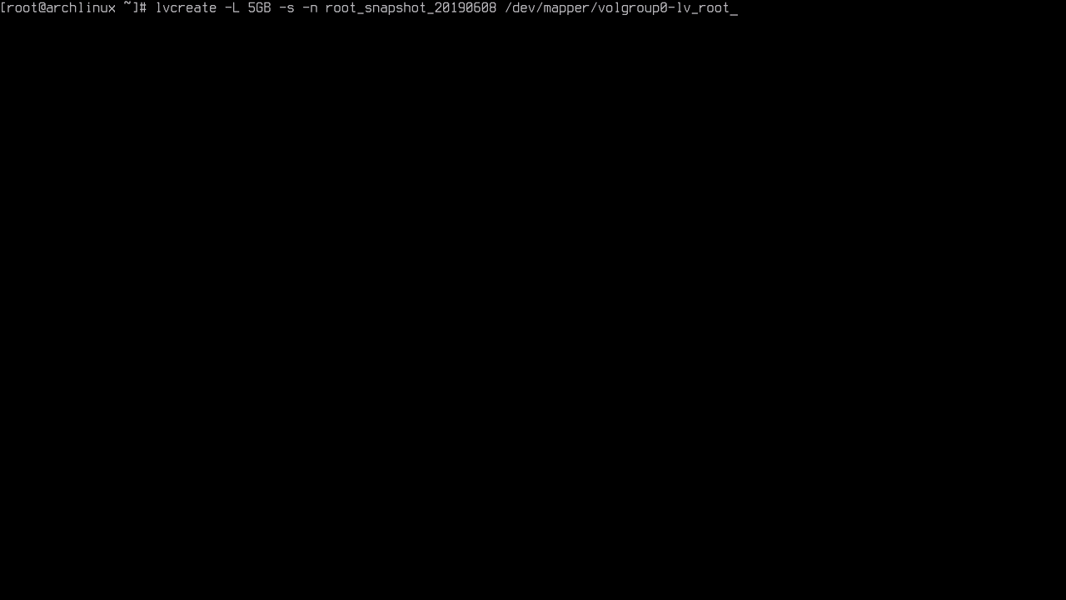
key("Return")
type("lvs")
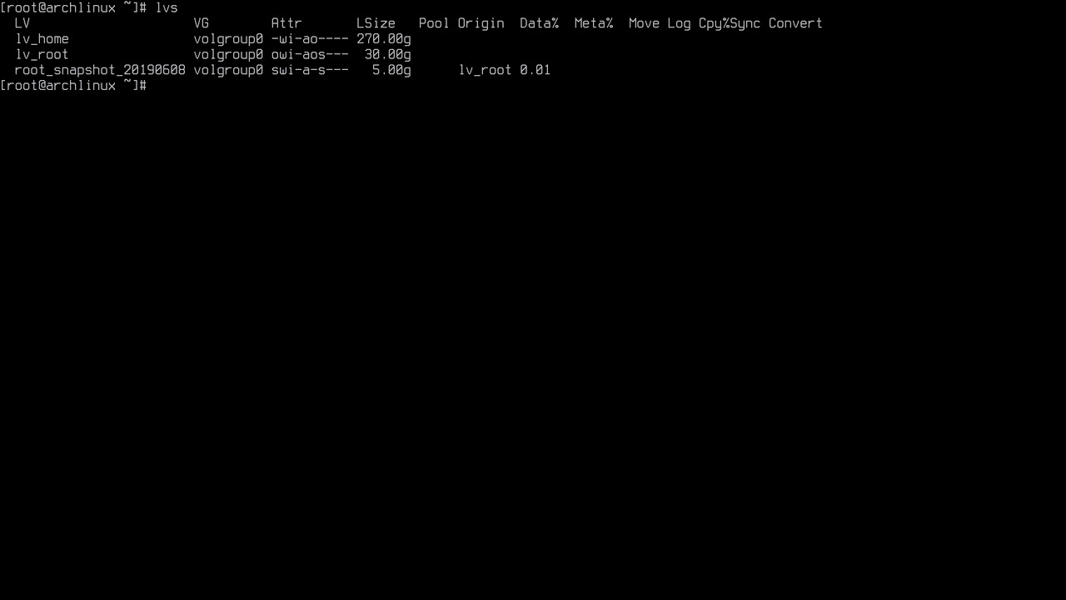
Step: Clear the console after seeing root_snapshot_20190608 in the lvs listing
type("clear")
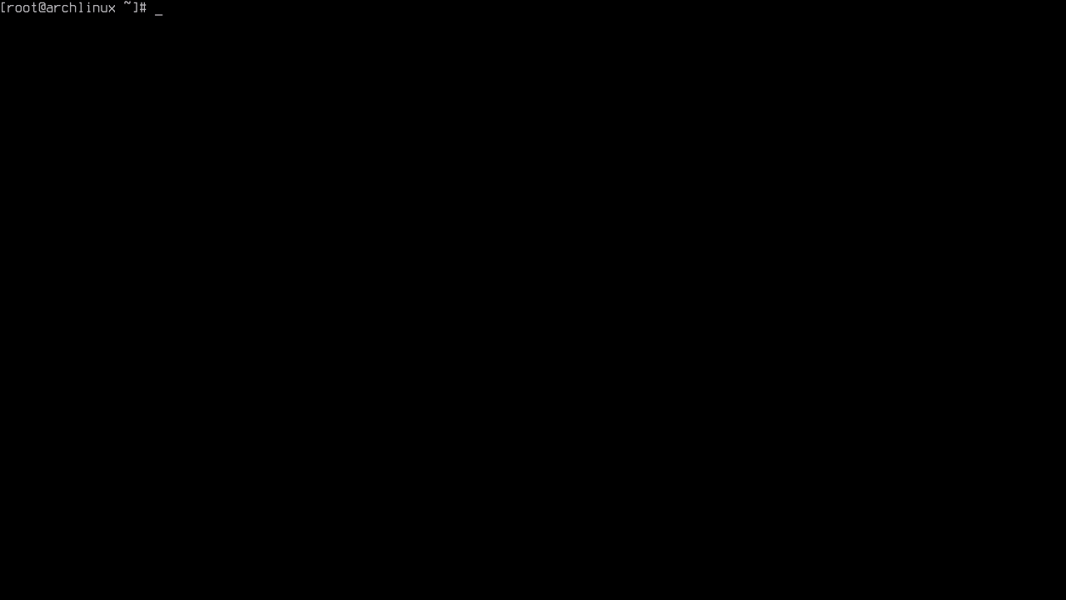
Step: Install tmux with pacman -S, confirming the prompt for its libevent and libutempter dependencies
type("pacman -S")
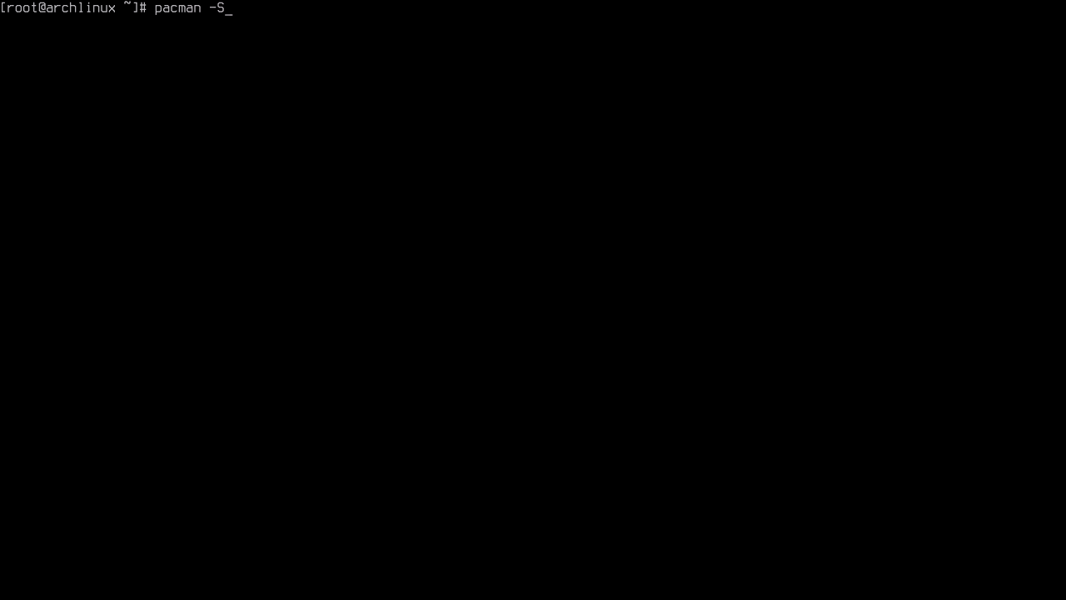
type("tmux")
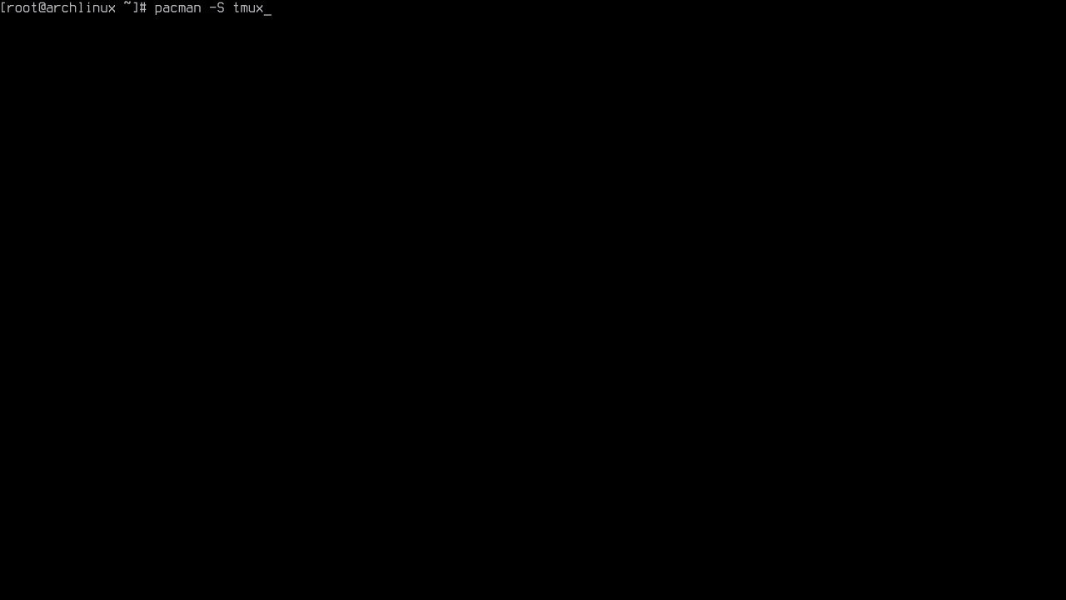
key("Return")
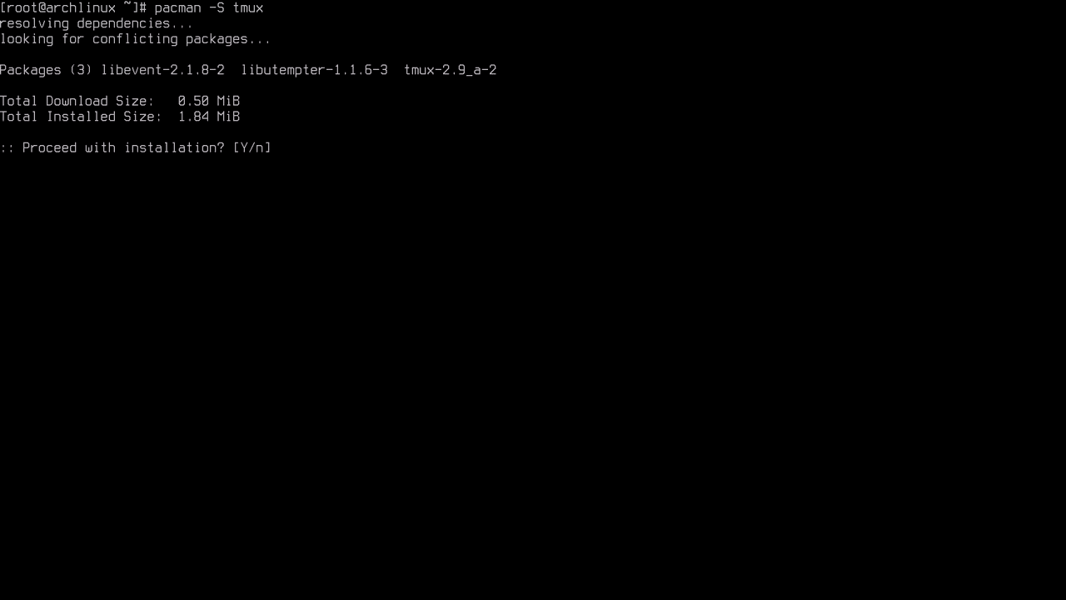
key("Return")
type("lvs")
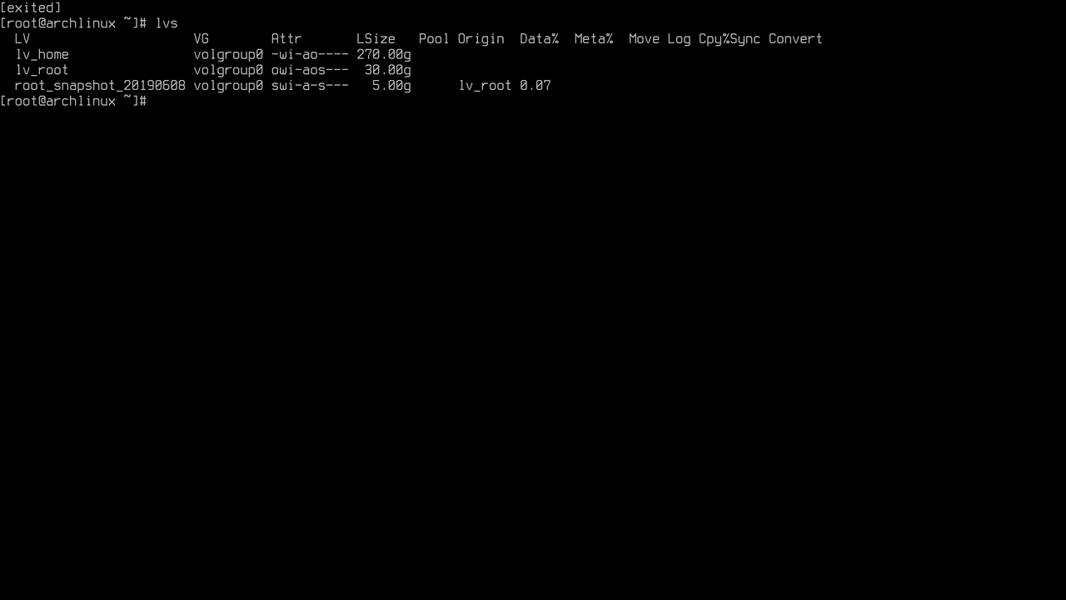
Step: Begin an lvconvert --merge command at the prompt after checking tmux and the snapshot
type("lvconvert --merge")
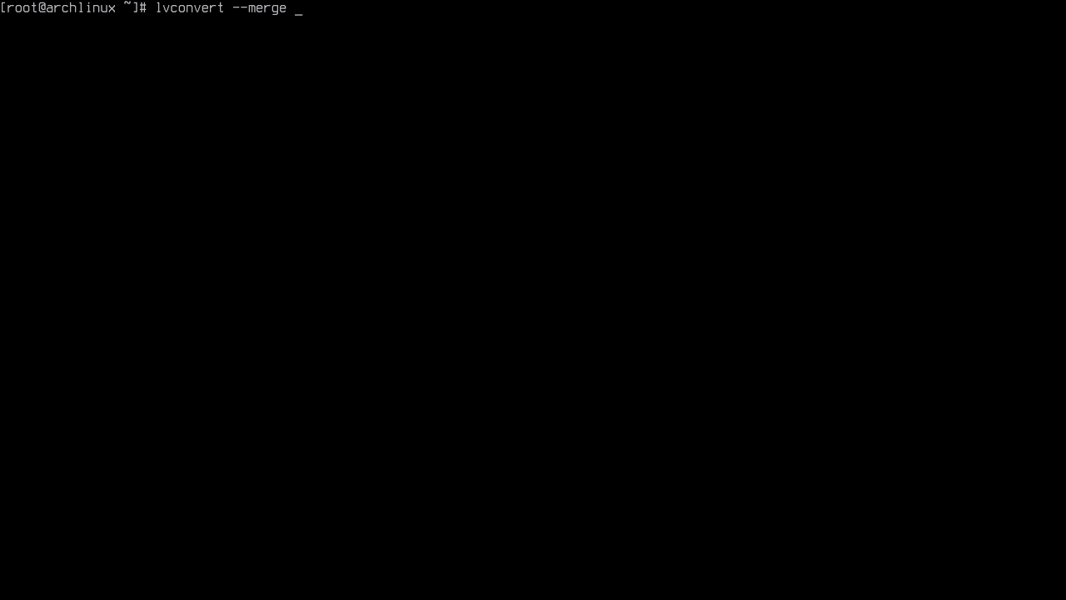
Step: Merge /dev/volgroup0/root_snapshot_20190608 into lv_root, deferred to the next activation
type("/dev/")
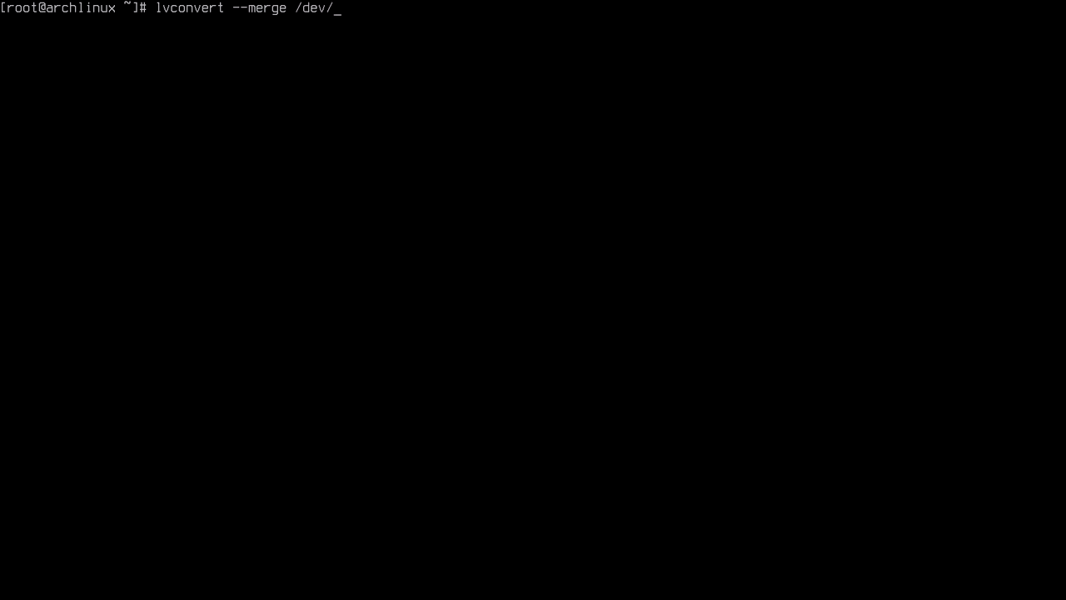
type("volgroup")
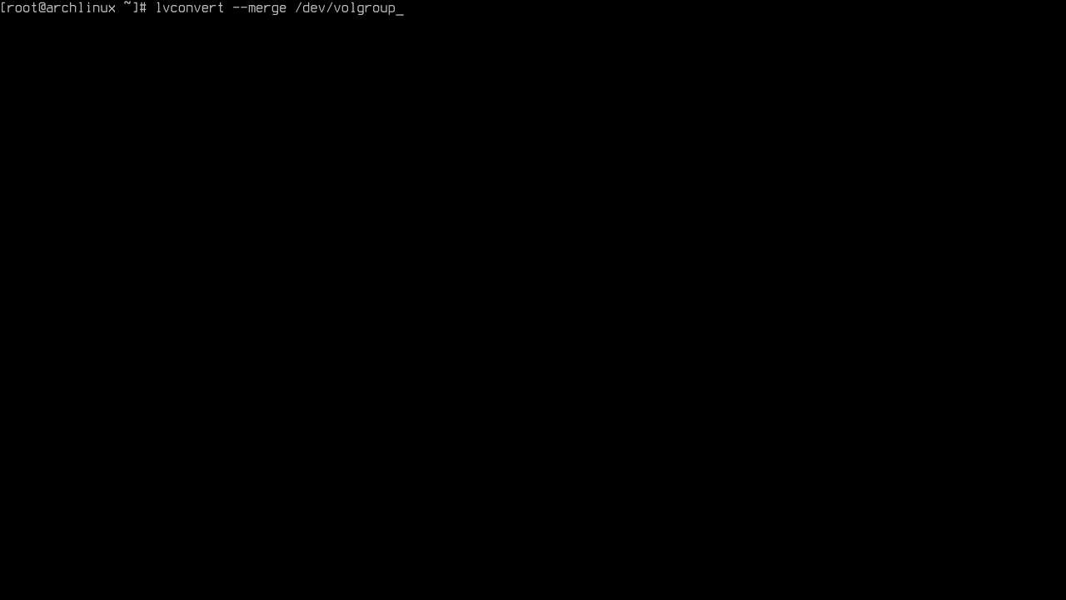
type("0/")
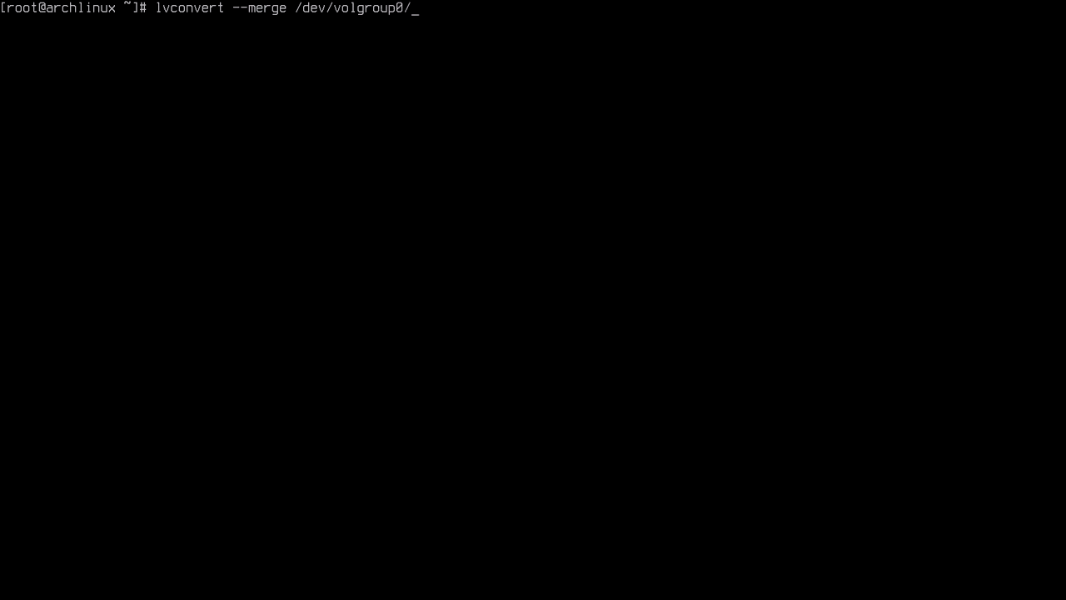
type("root_snapsho")
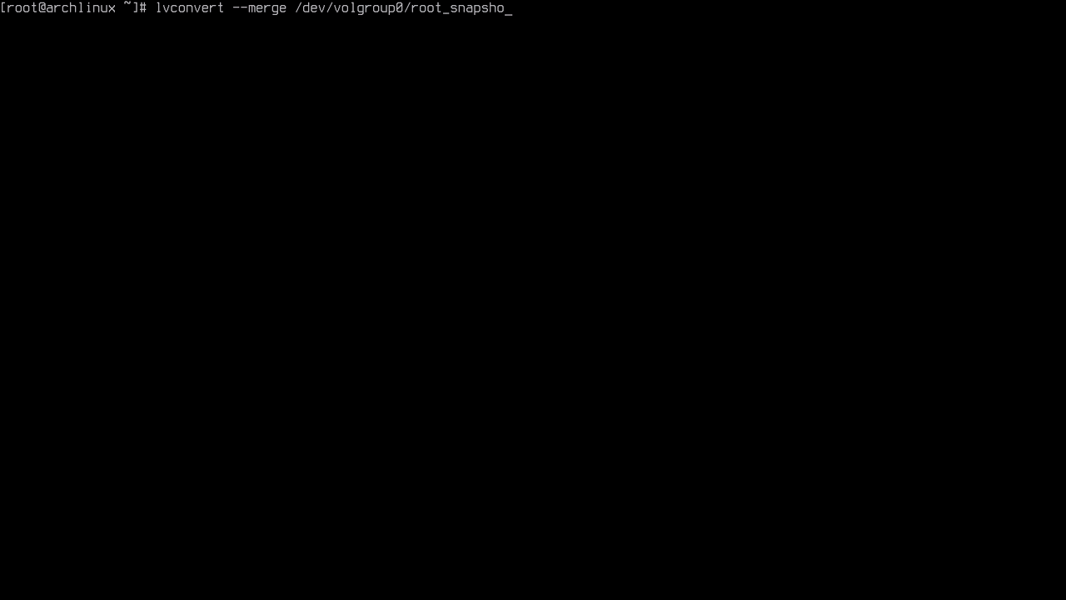
type("t_20")
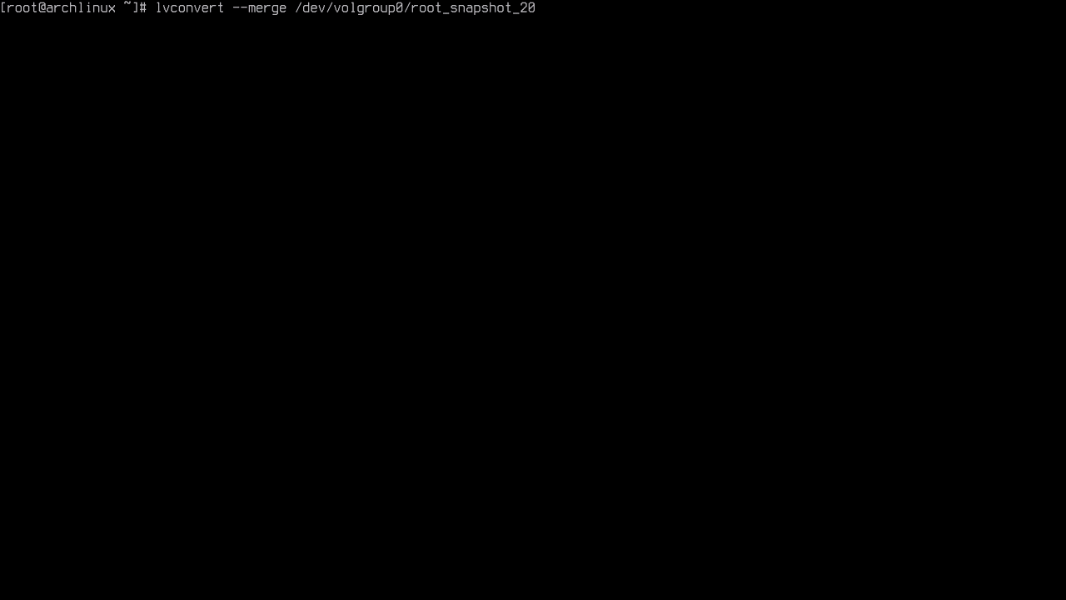
type("190608")
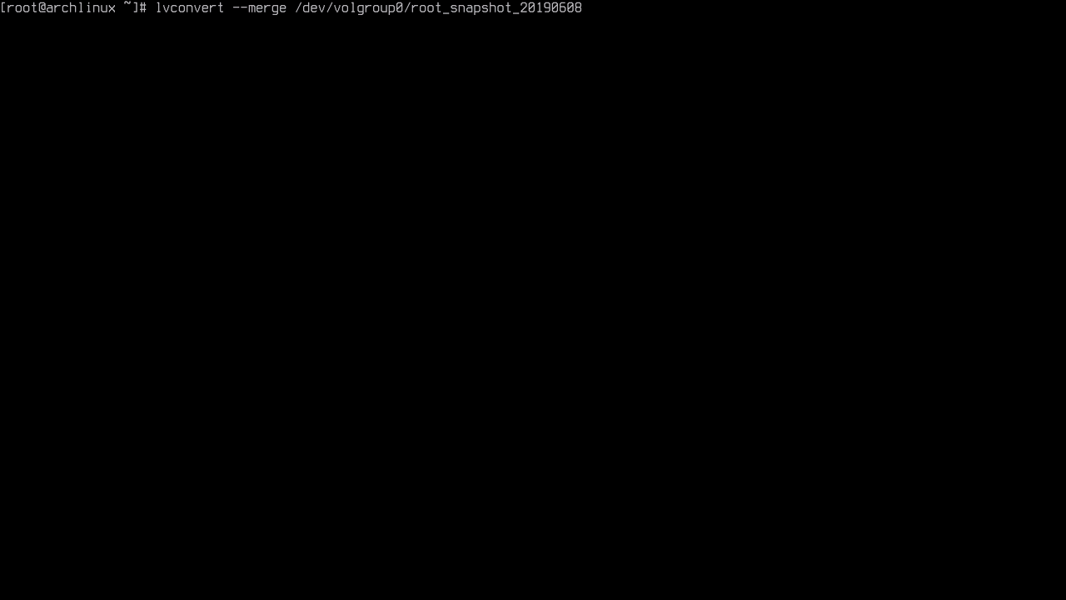
key("Return")
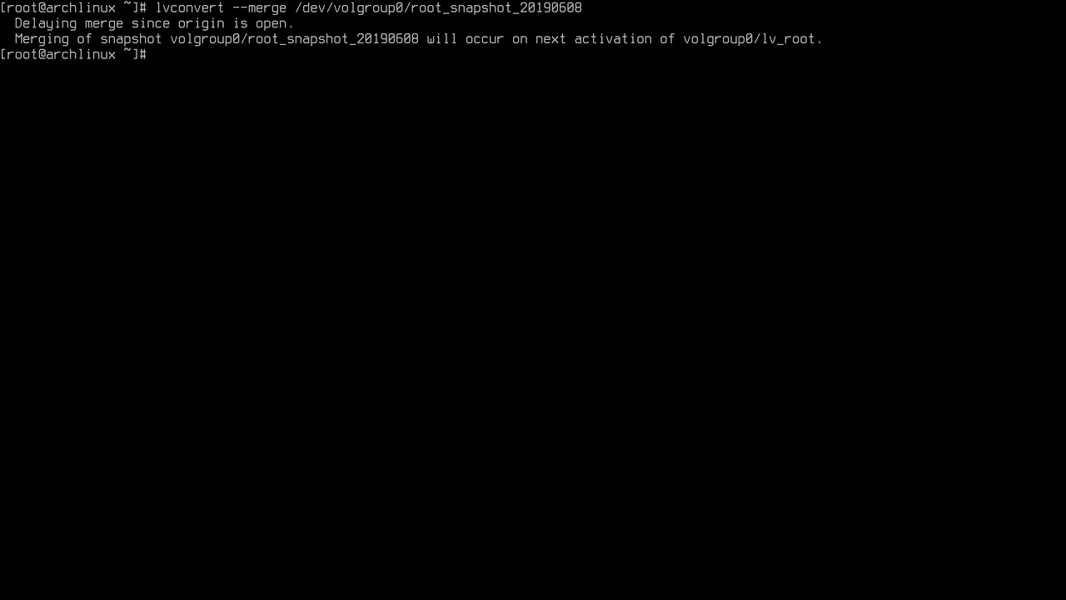
Step: Confirm tmux is at /usr/bin/tmux with which, then reboot to apply the merge
type("which tmu")
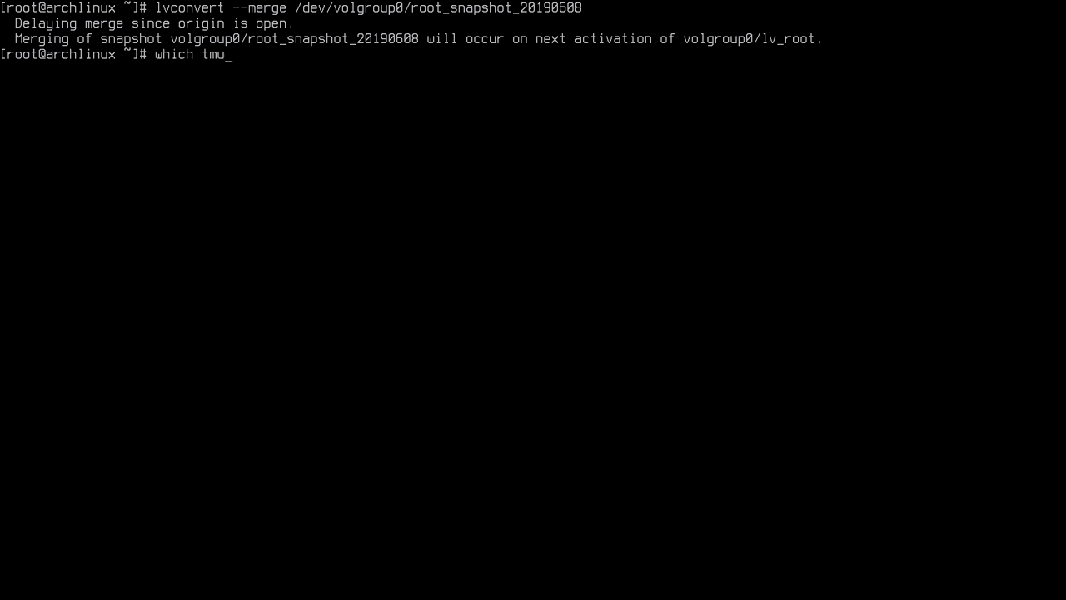
key("Return")
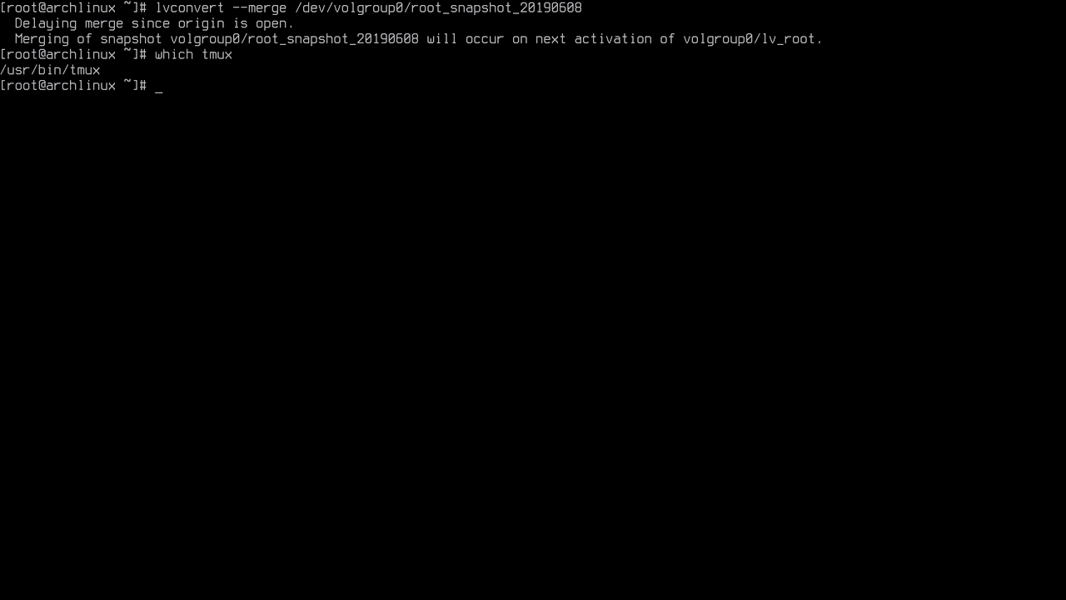
type("reboot")
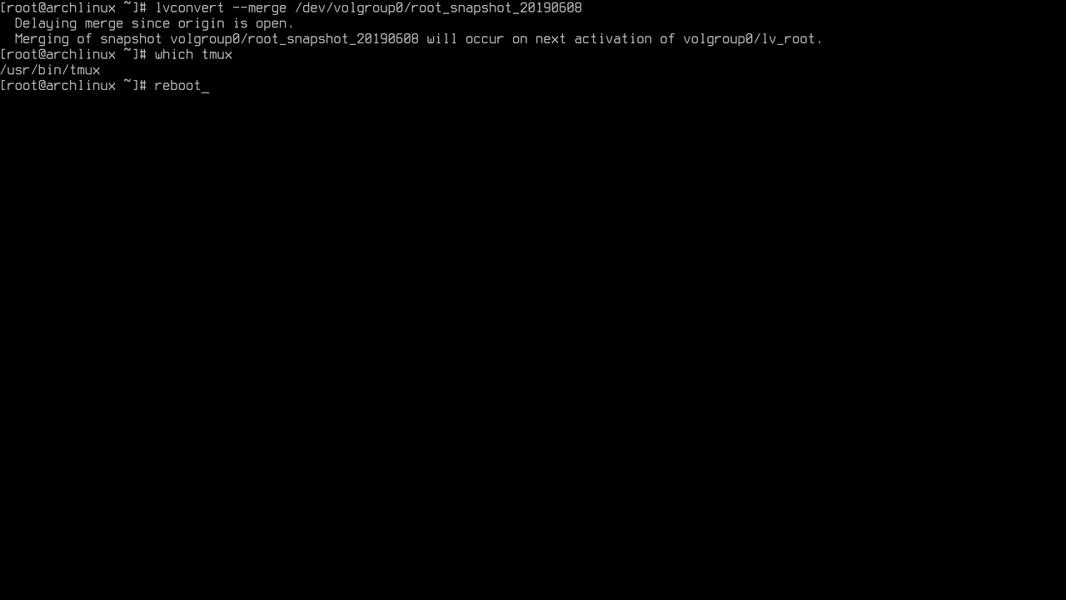
key("Return")
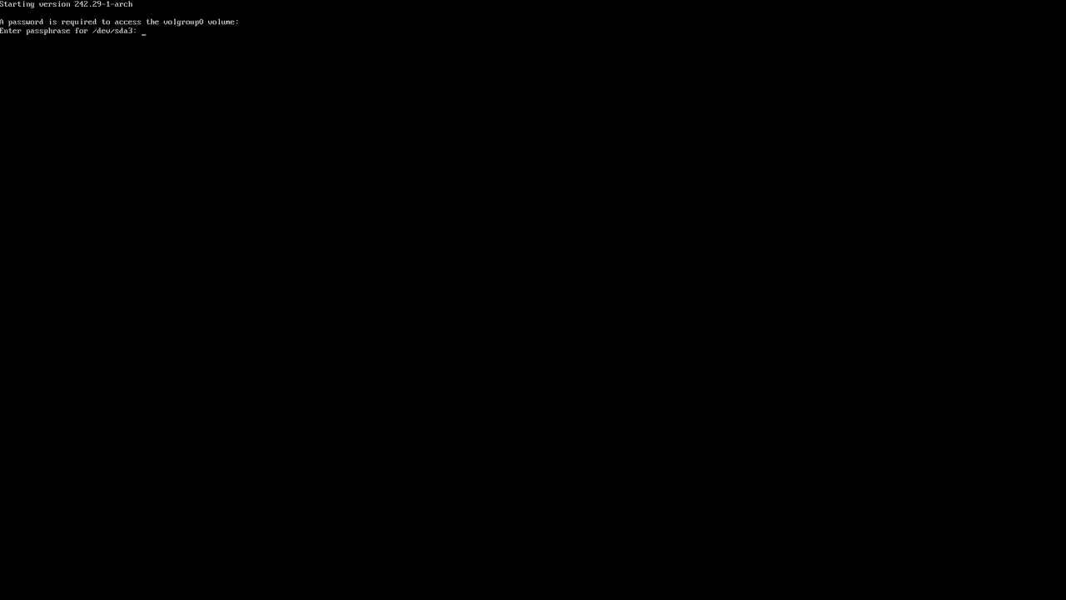
Step: Run which tmux after logging back in to see tmux is no longer found
type("which tmux")
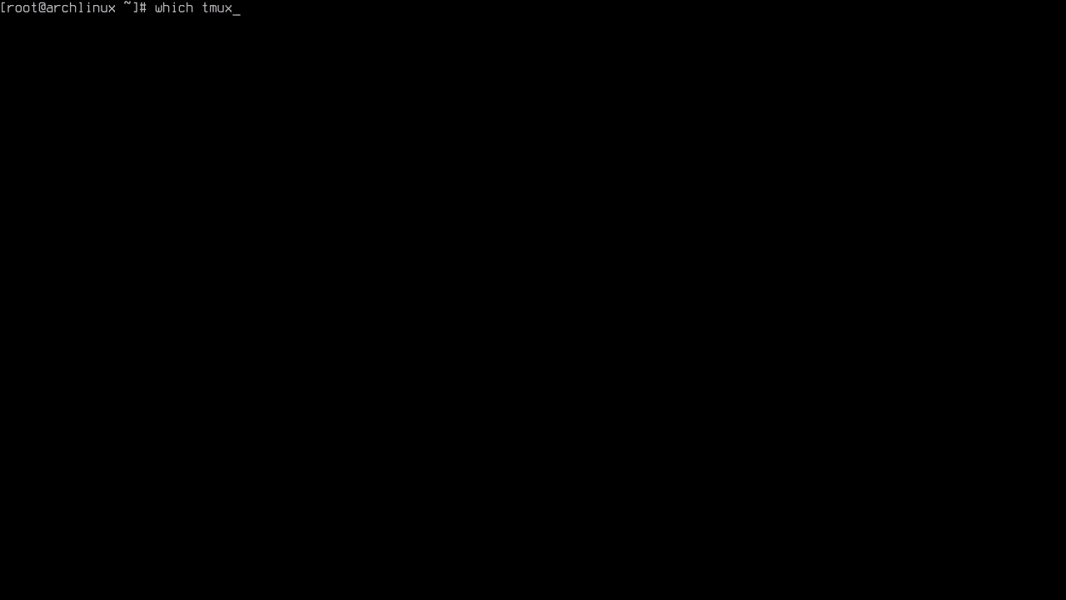
key("Return")
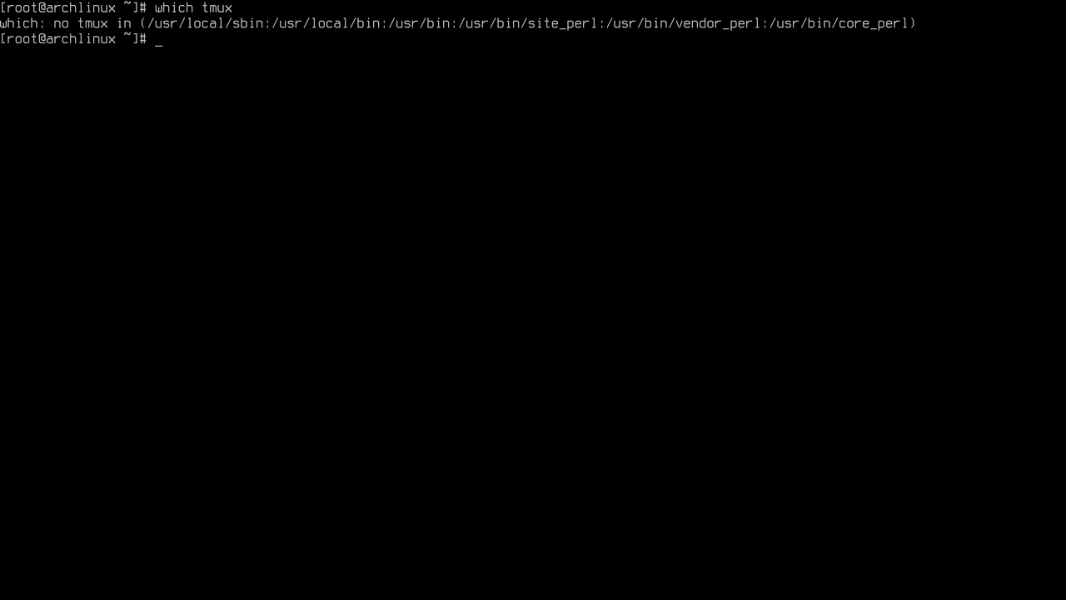
type("c")
type("lvs")
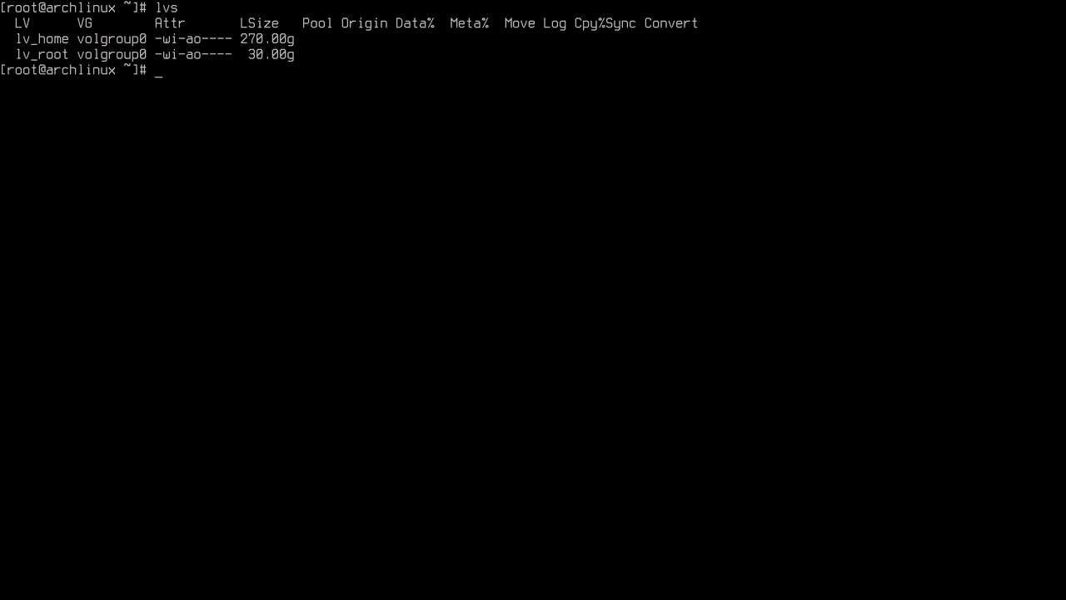
Step: Run lvcreate again to make a fresh 5GB snapshot root_snapshot_20190608 of volgroup0-lv_root
type("c")
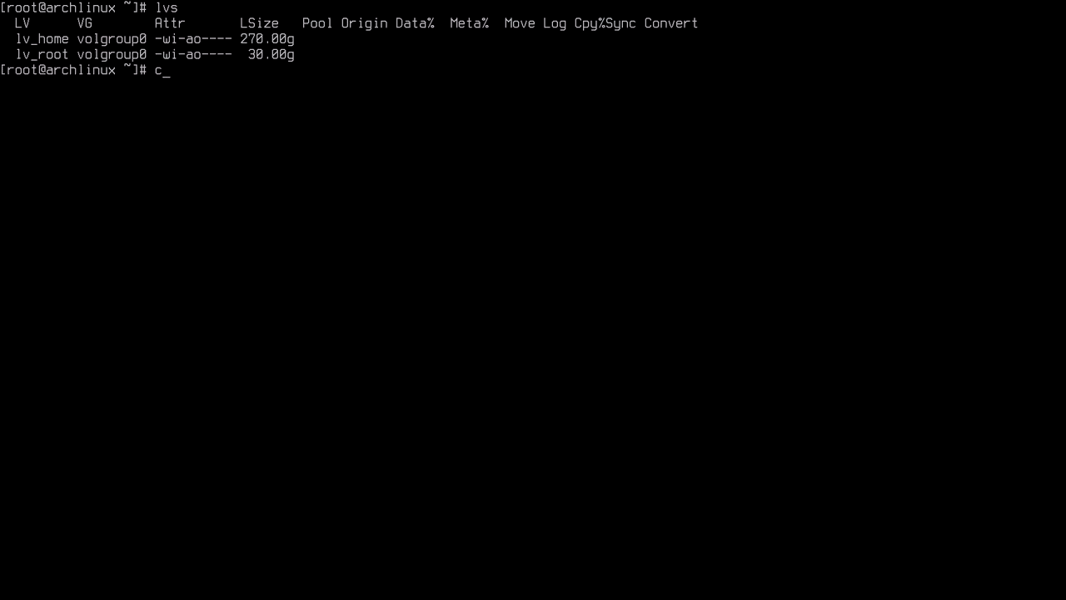
type("lvcreate -L 5GB -s -n root_snapshot_20190608 /dev/mapper/volgroup0-lv_root")
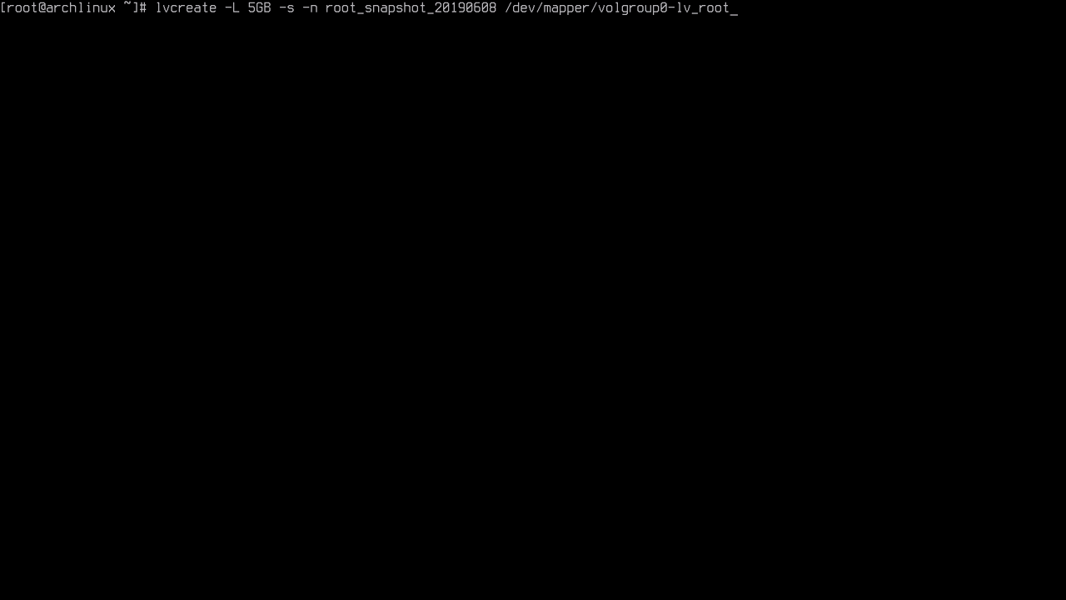
key("Return")
type("lvs")
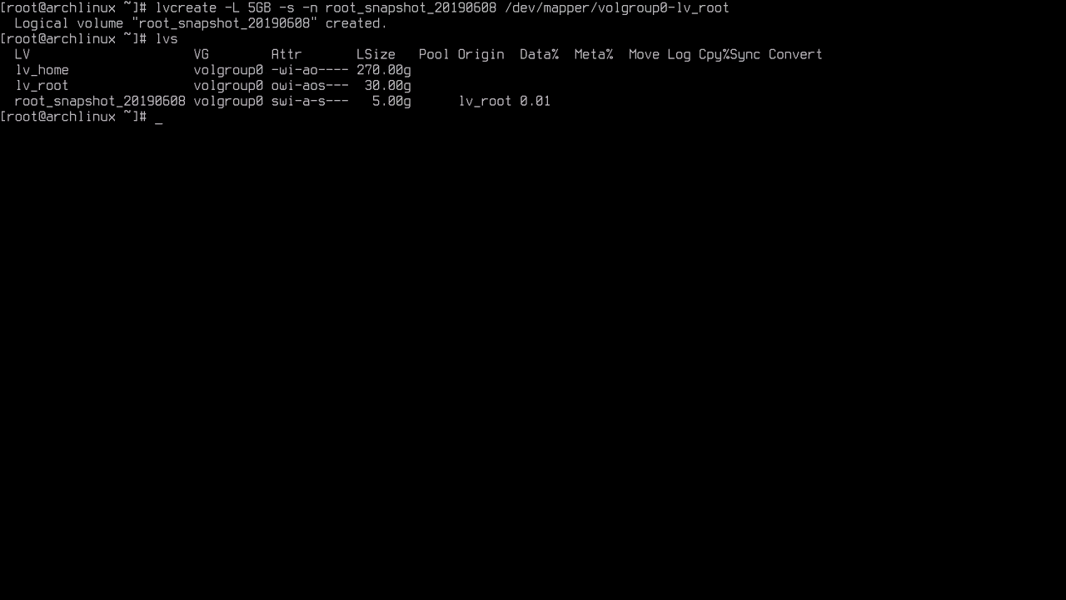
Step: Reinstall tmux with pacman -S while the new snapshot remains
type("pacman -")
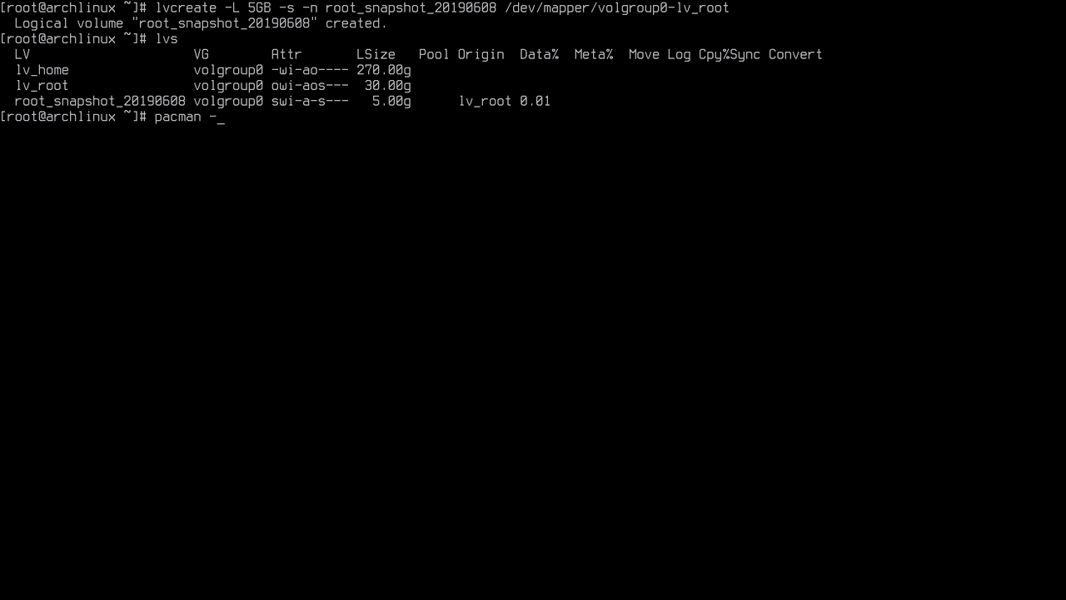
type("S tmux")
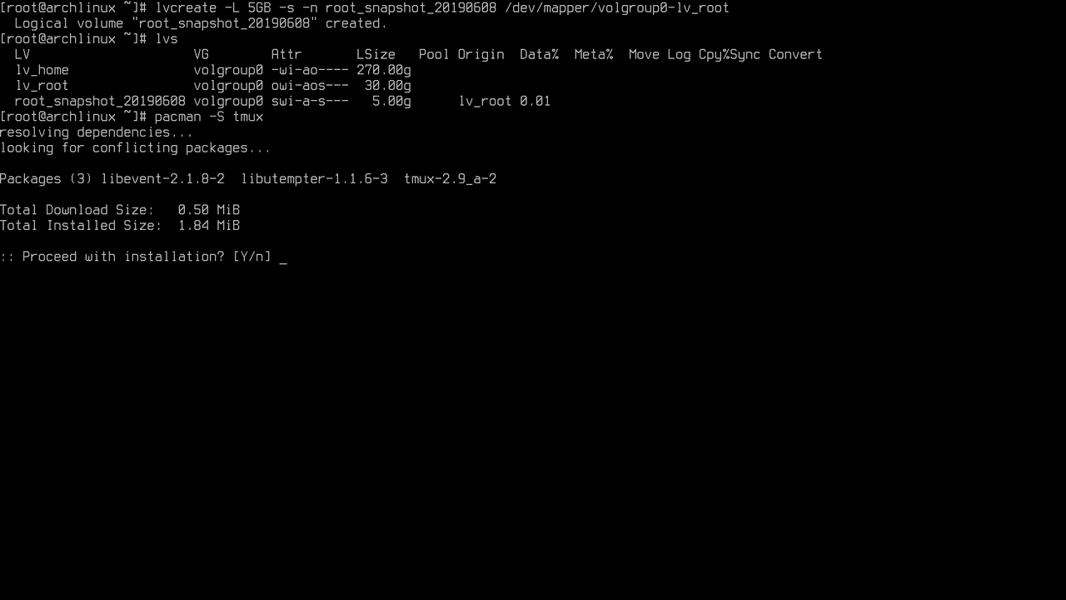
key("Return")
type("which tmux")
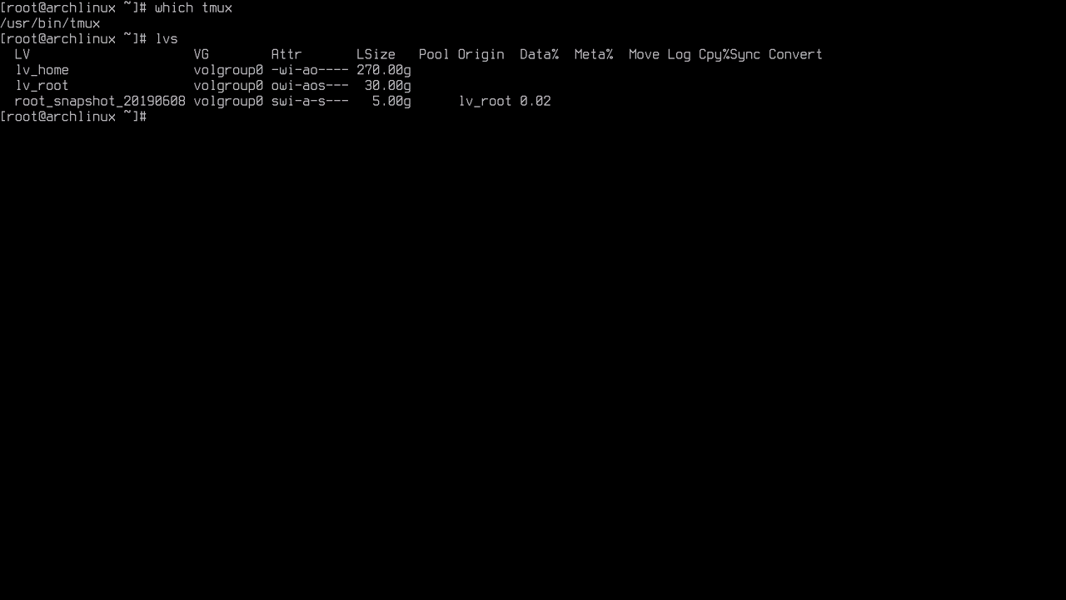
Step: Remove /dev/volgroup0/root_snapshot_20190608 with lvremove, answering y to keep the changes
type("lvremov")
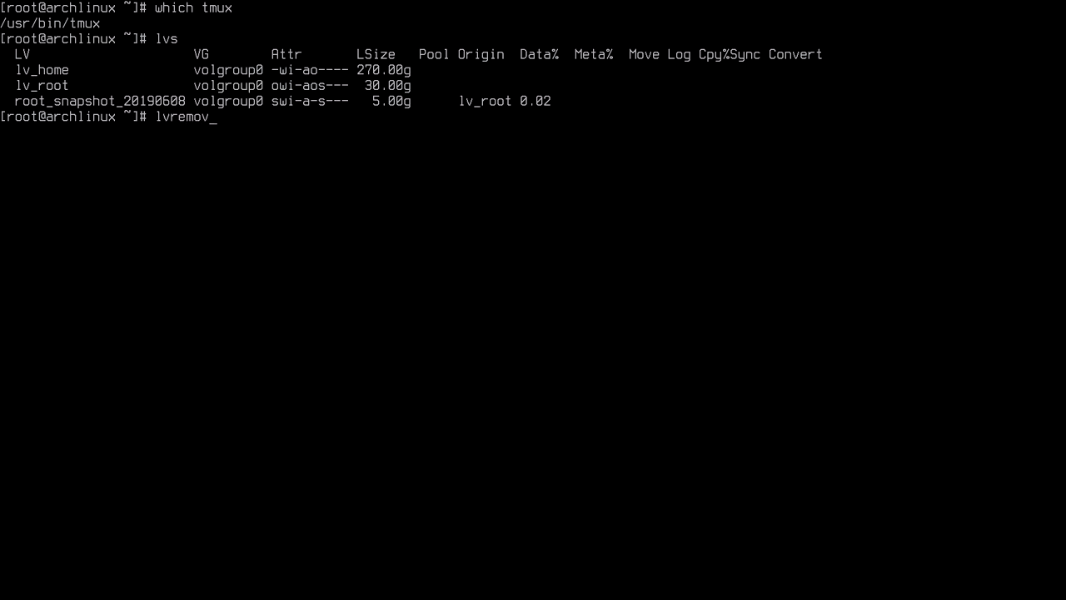
type("e")
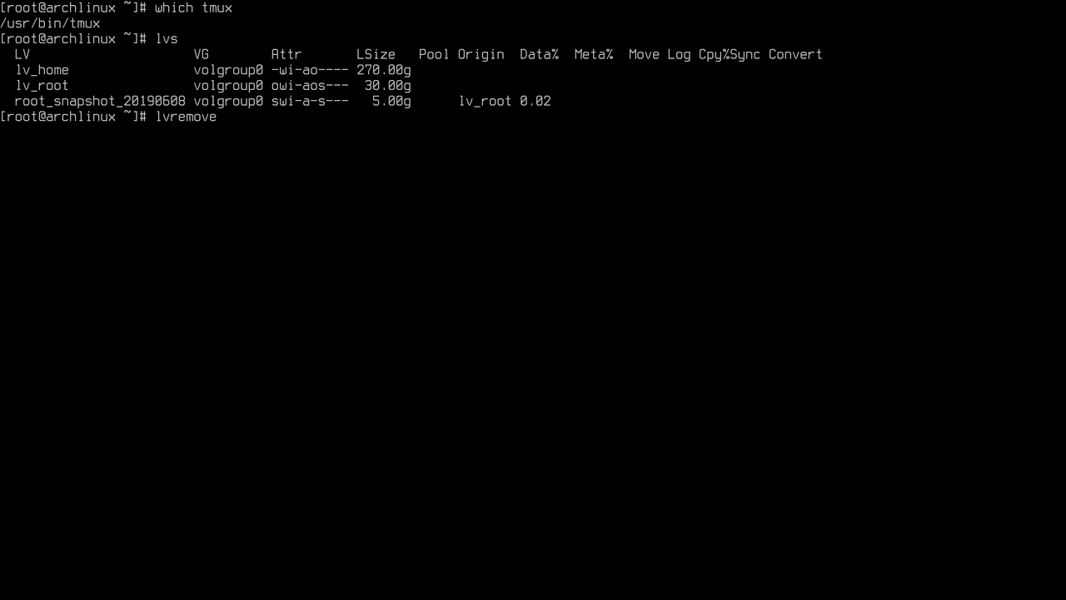
type("/dev/")
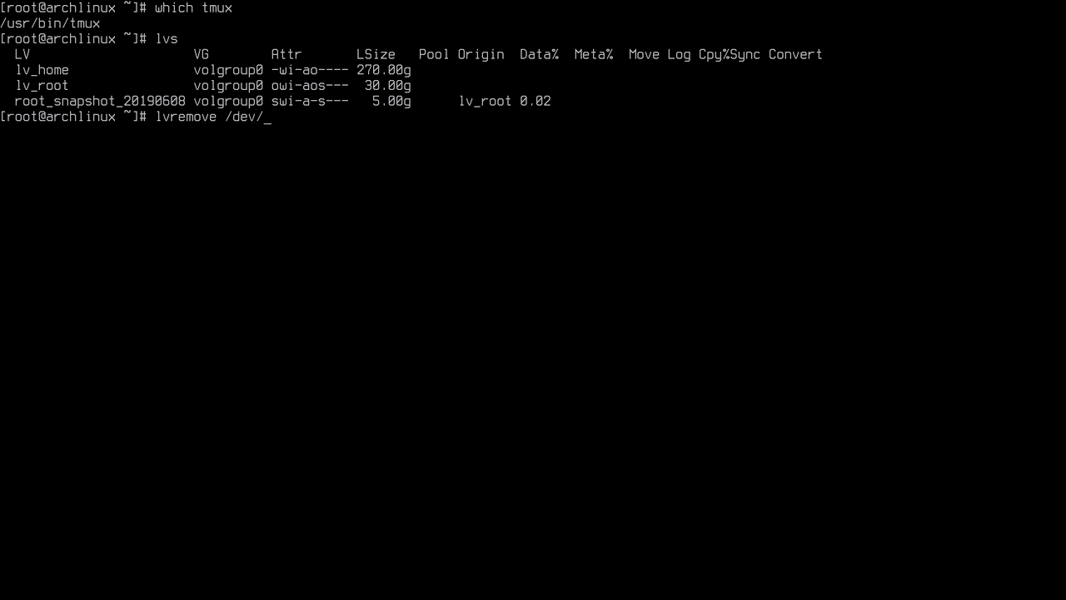
type("volg")
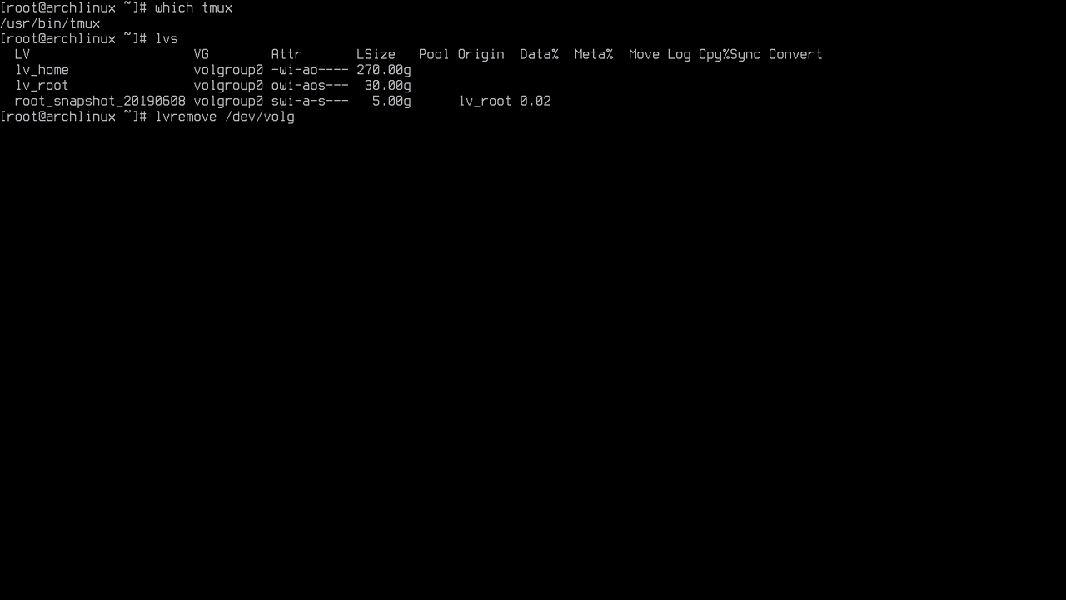
type("roup0/")
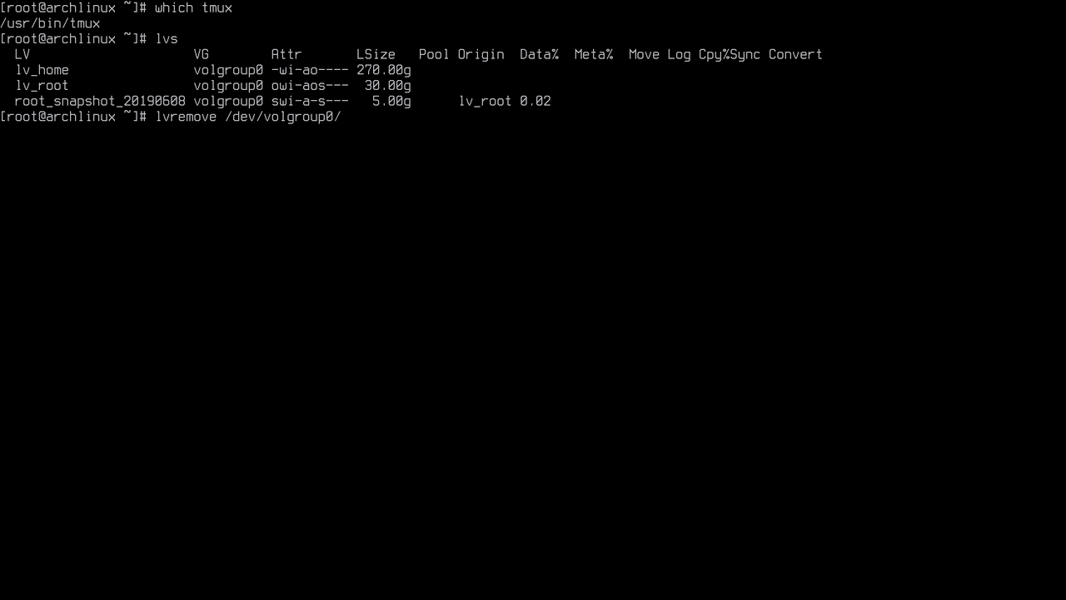
type("root_snapshot_")
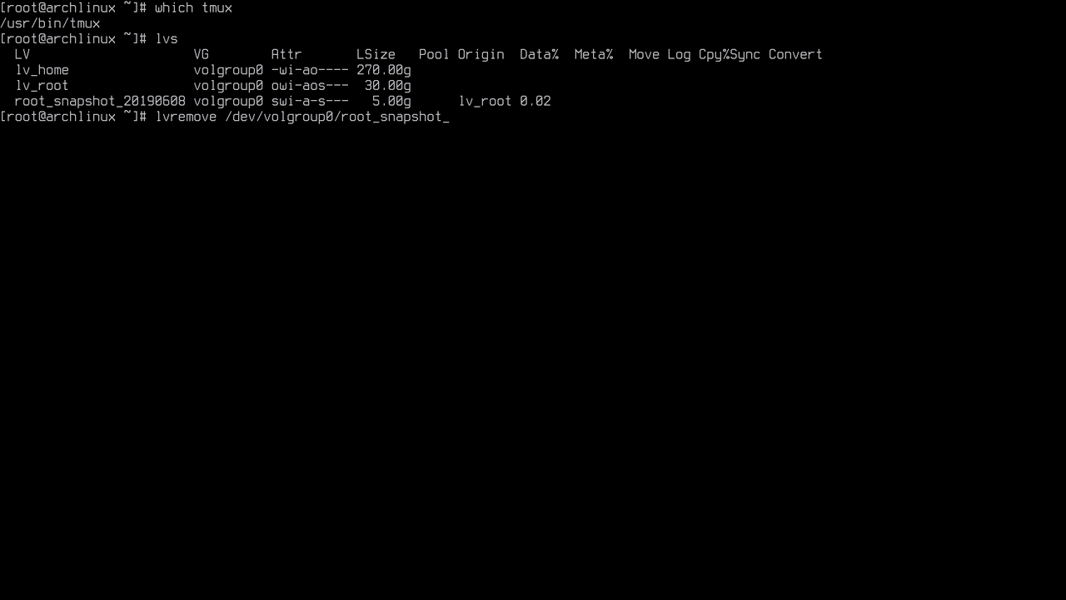
type("20190")
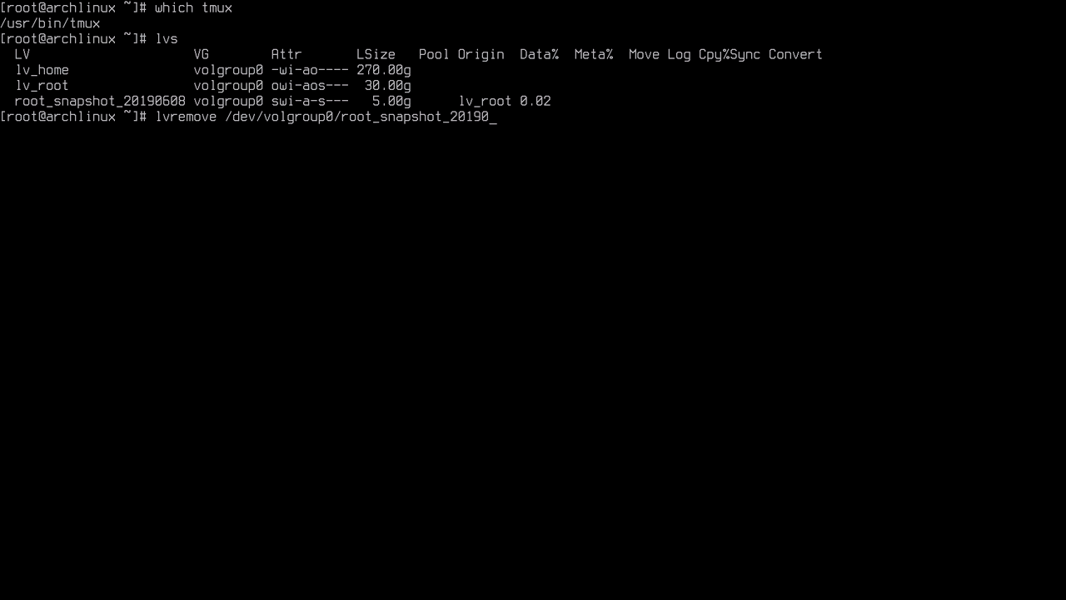
type("608")
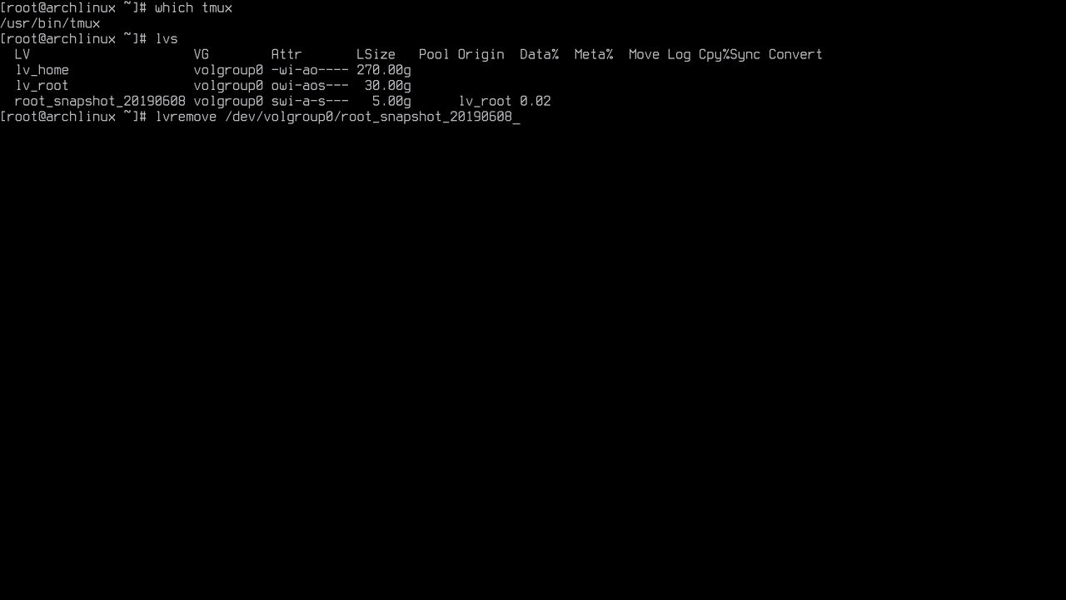
key("Return")
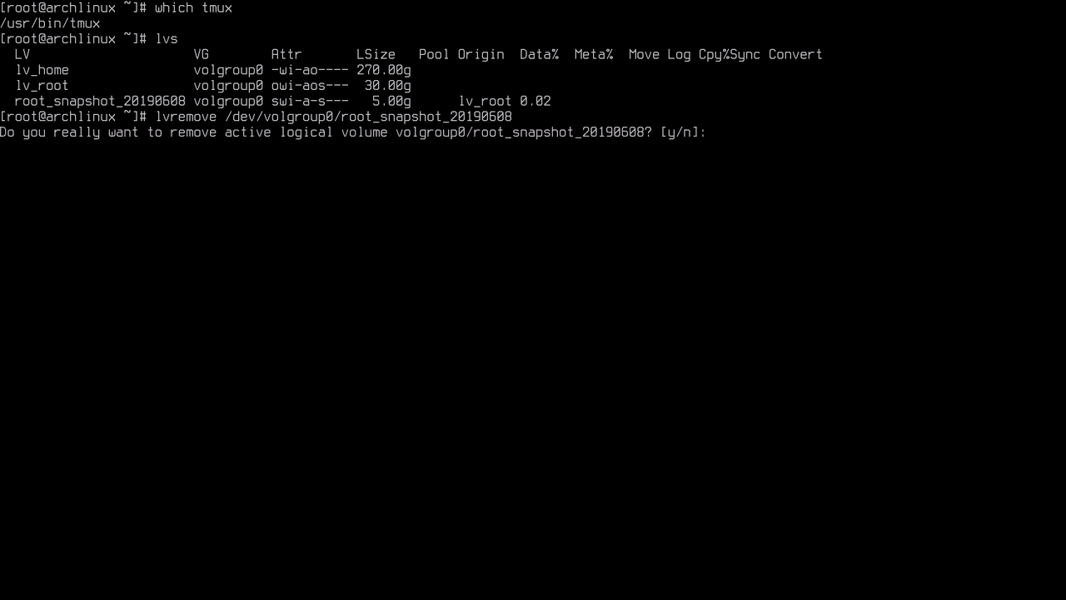
type("y")
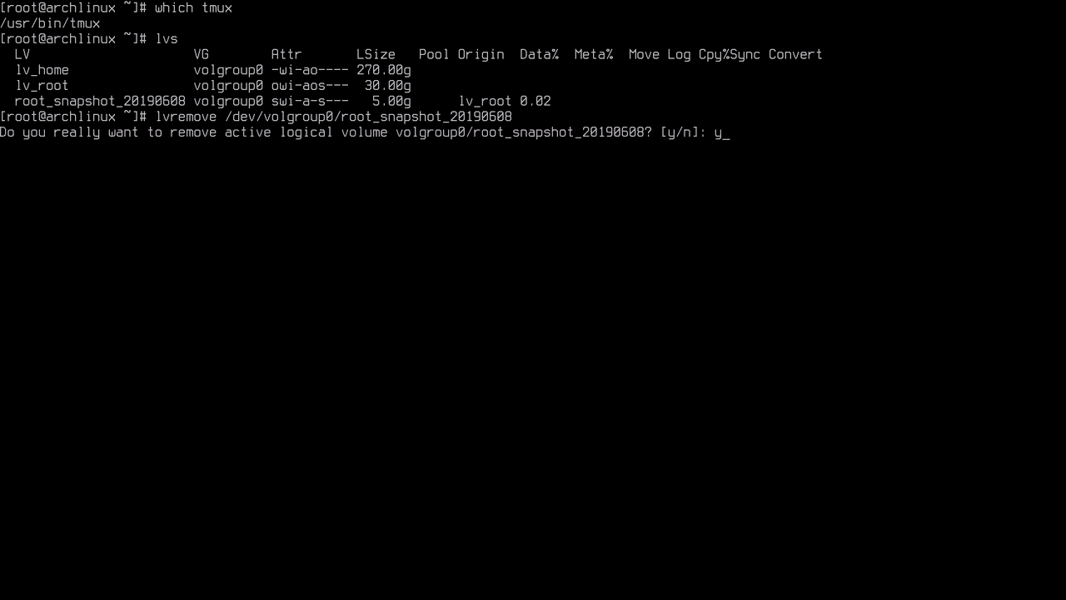
key("Return")
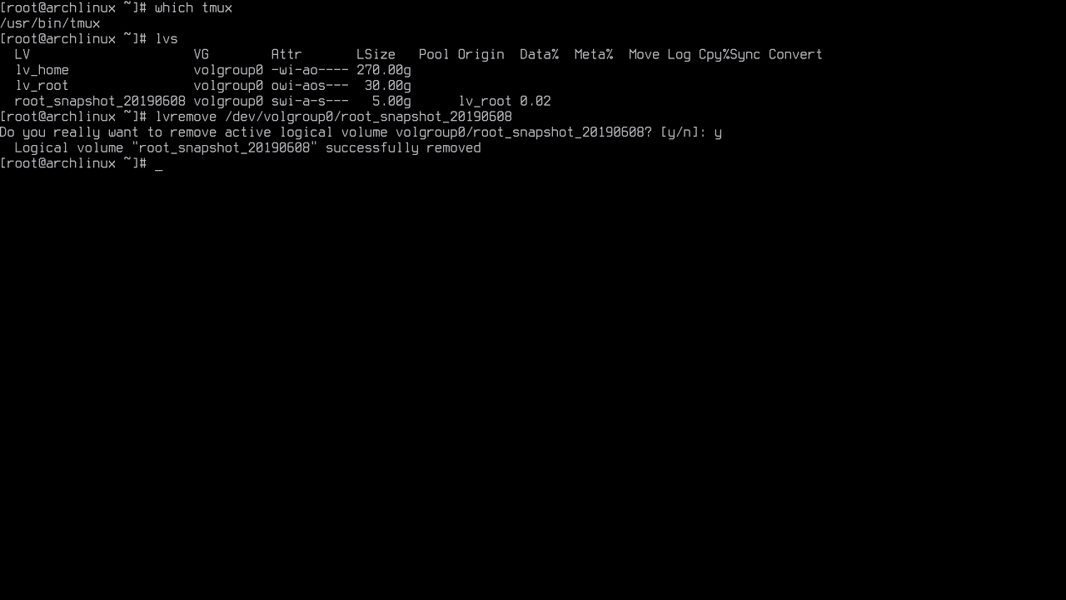
Step: List the logical volumes to see only lv_home and lv_root remain
type("lv")
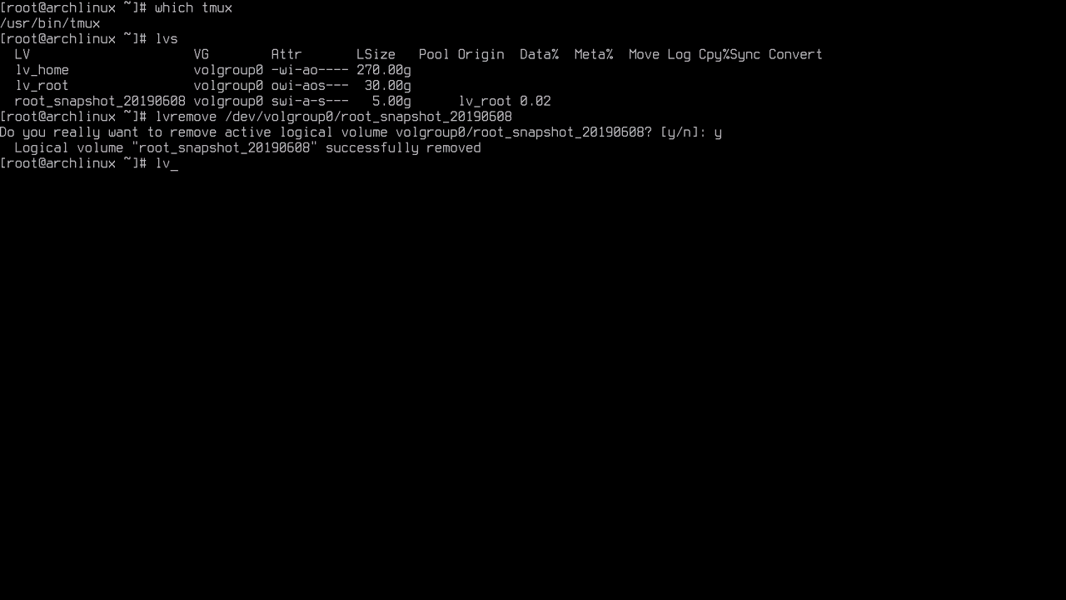
key("Return")
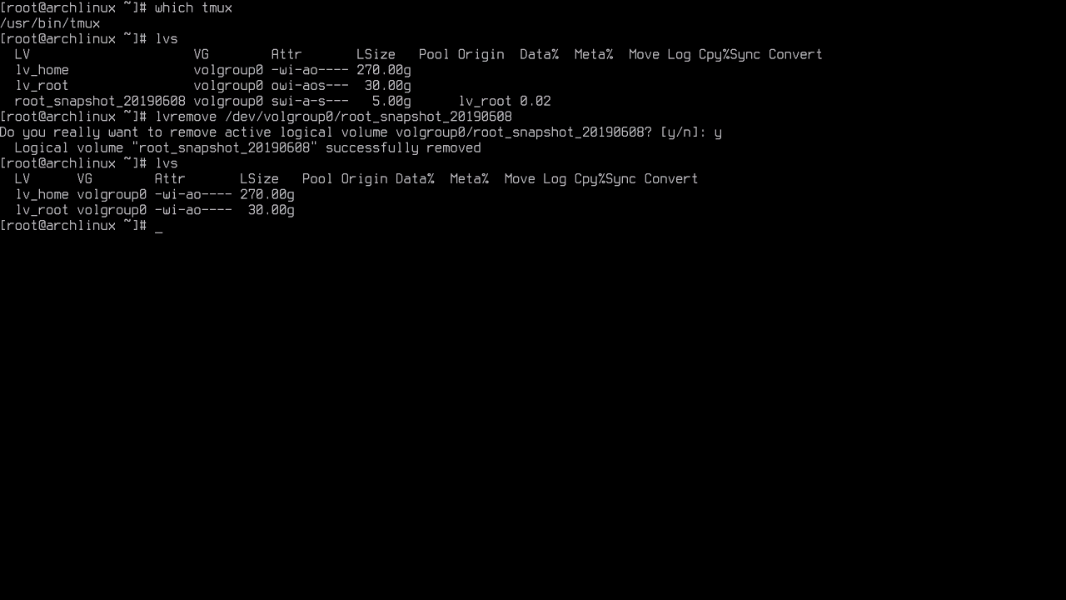